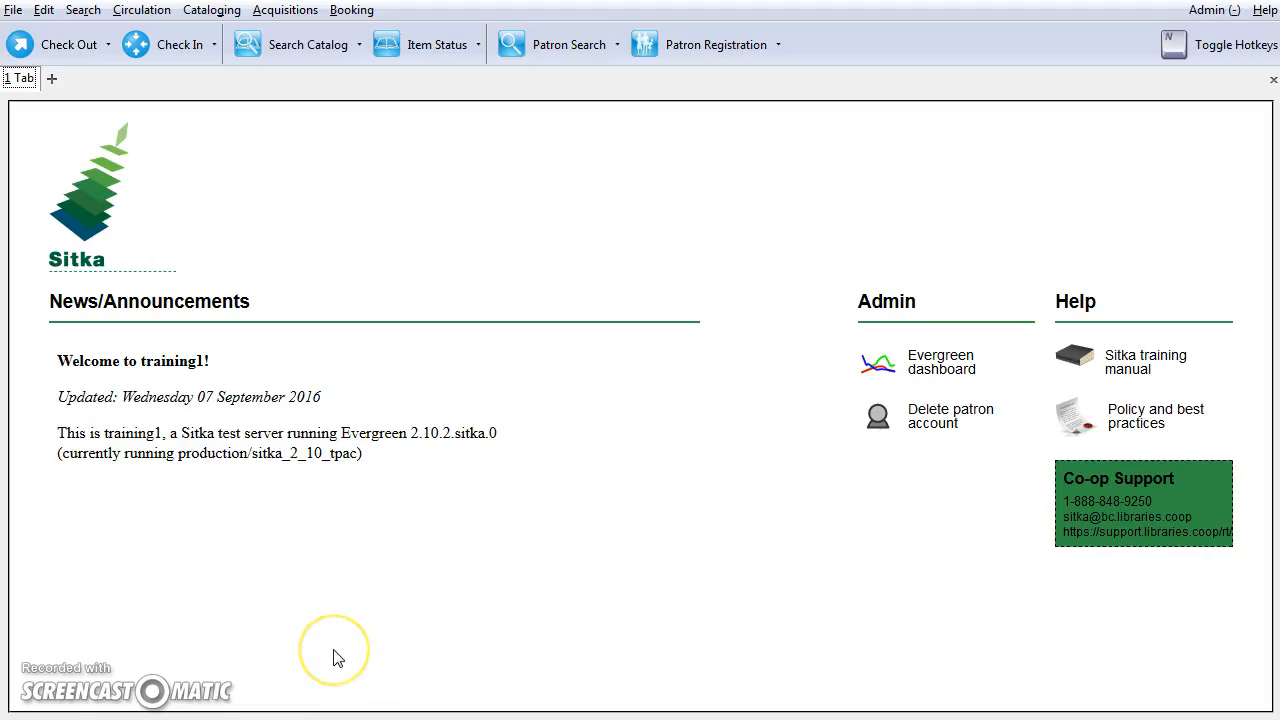
mouse_move(322, 630)
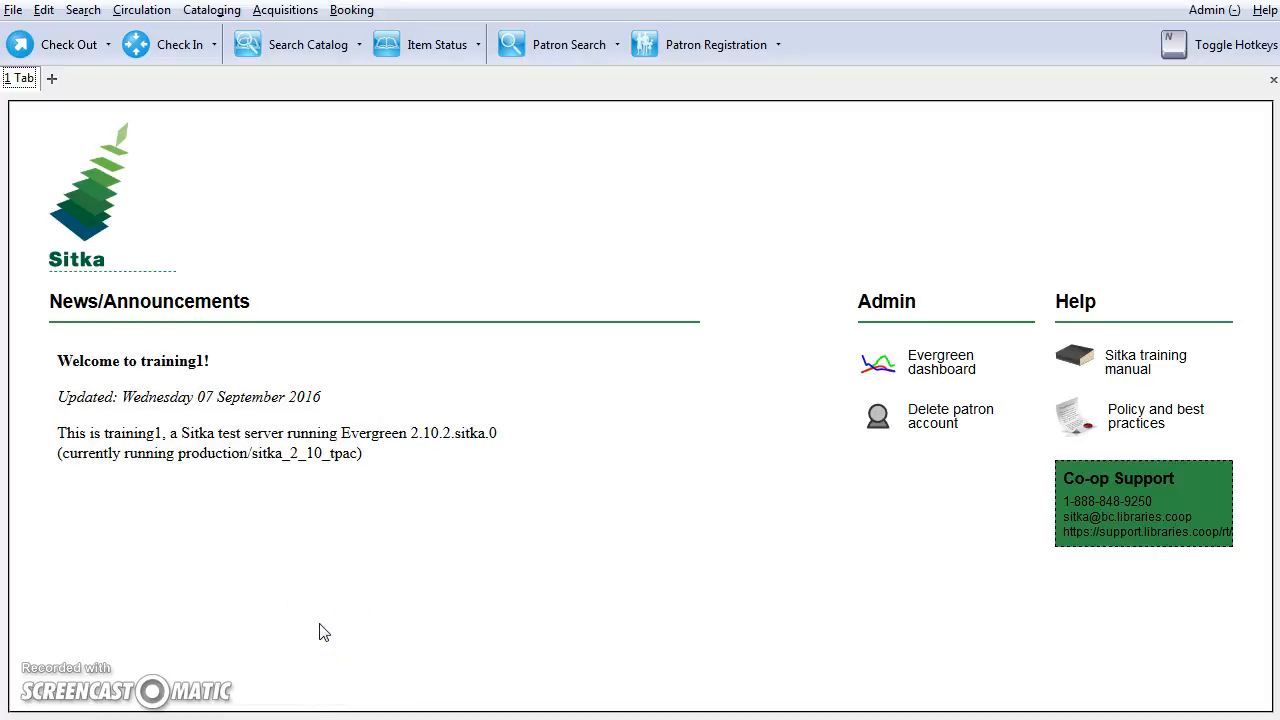
mouse_move(322, 624)
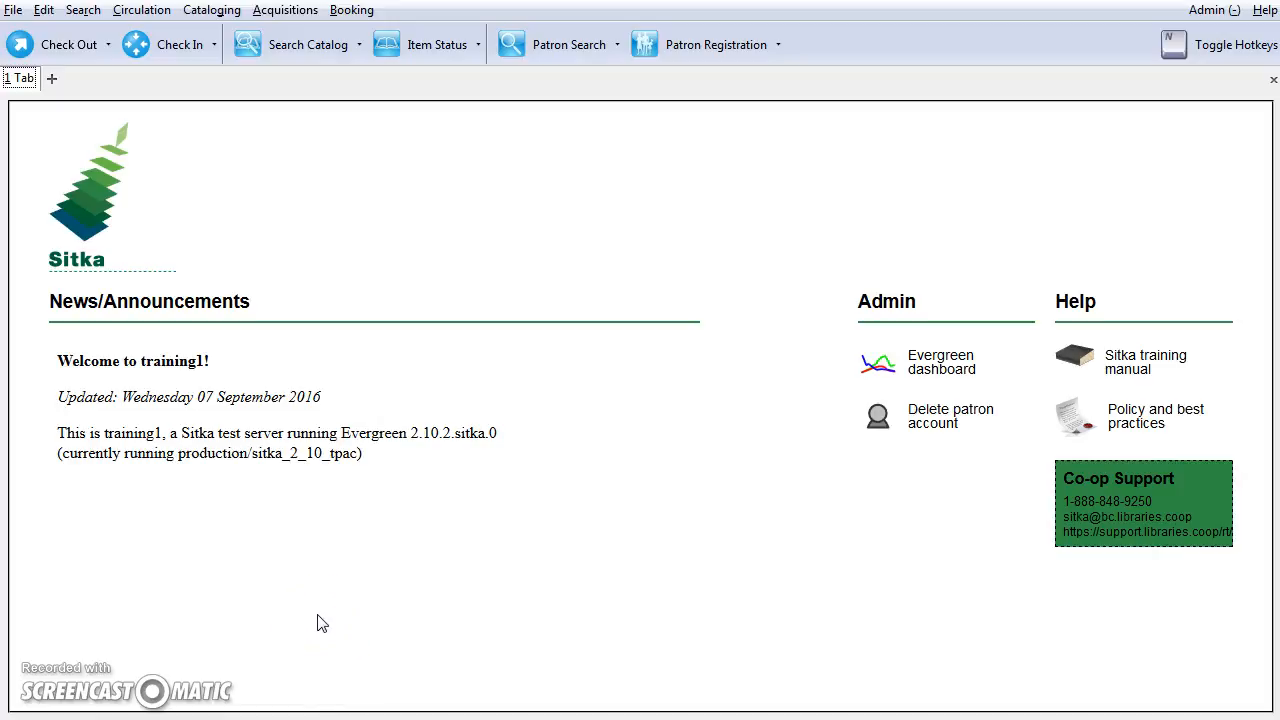
- Open Load MARC Order Records from the Acquisitions menu
click(286, 10)
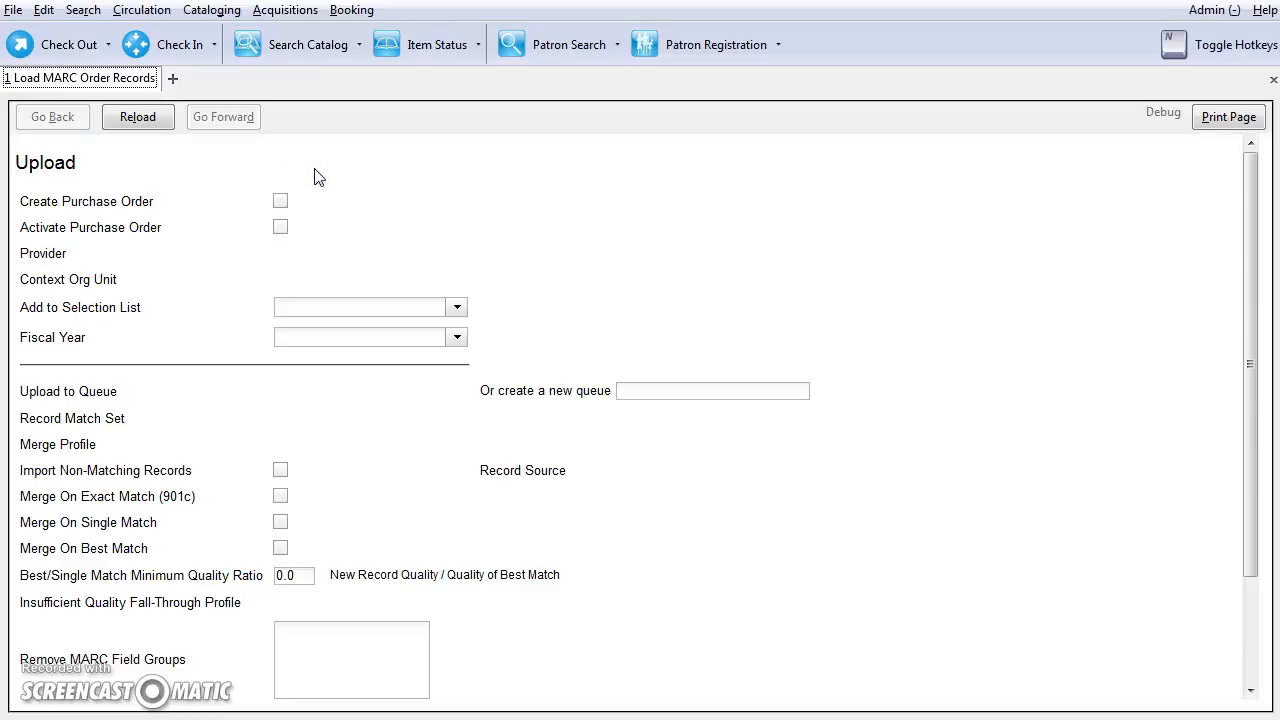
- Enable Create Purchase Order and choose FIC_MPL as the provider
click(280, 201)
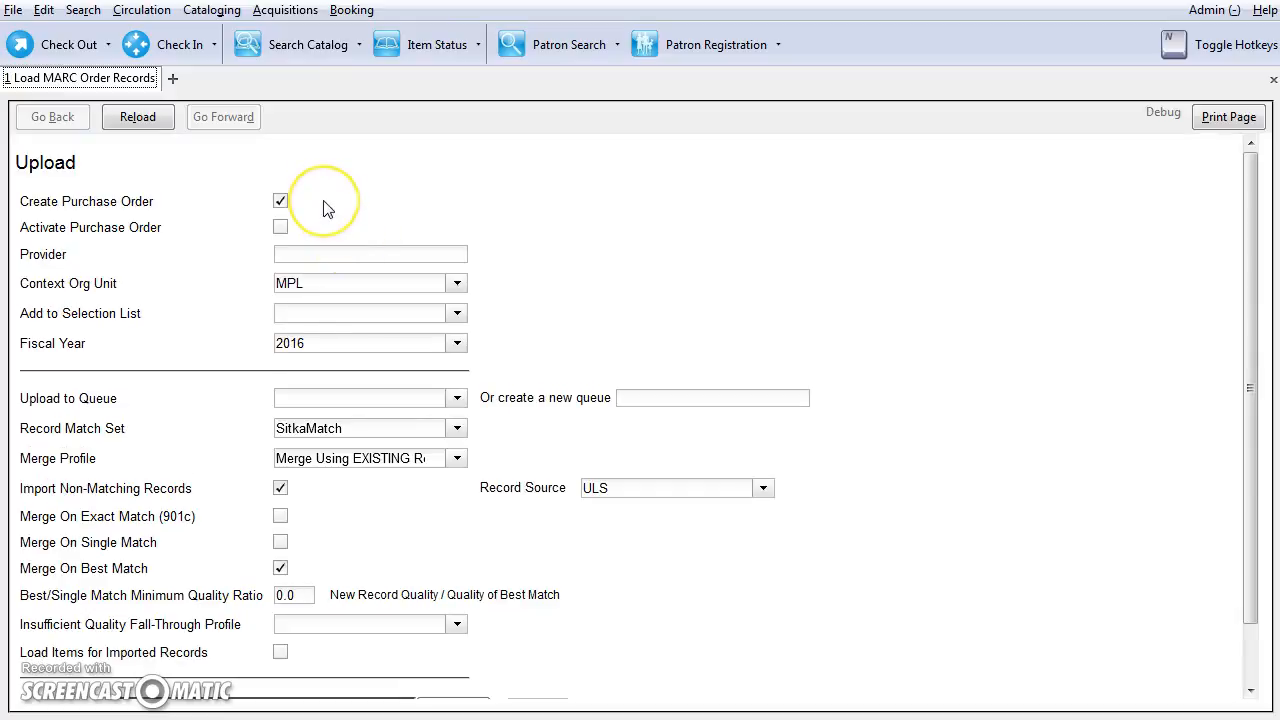
mouse_move(330, 203)
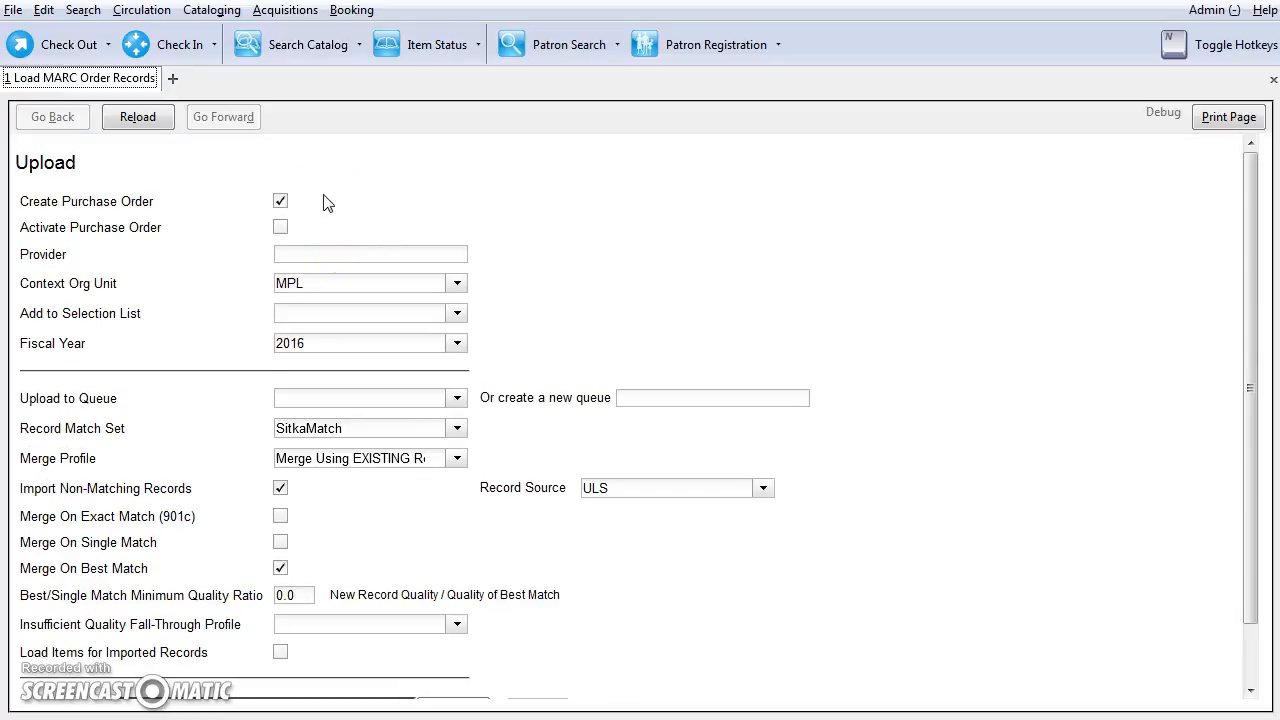
mouse_move(320, 210)
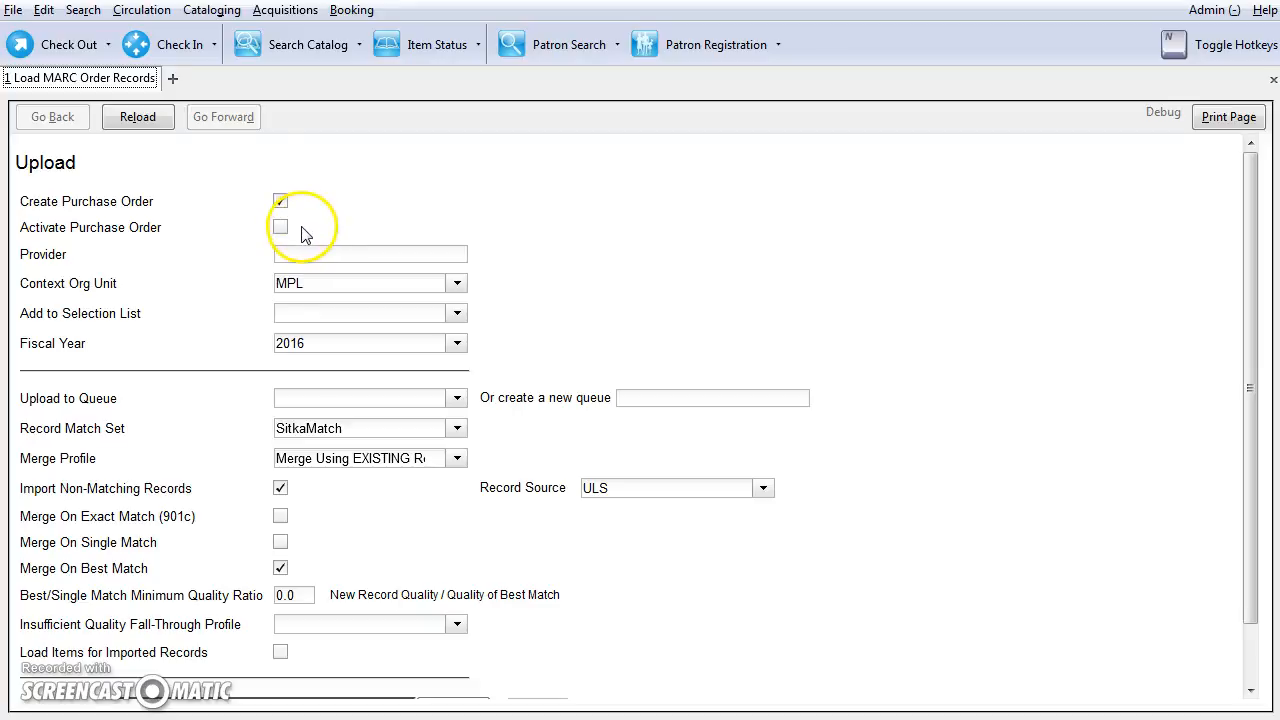
click(280, 200)
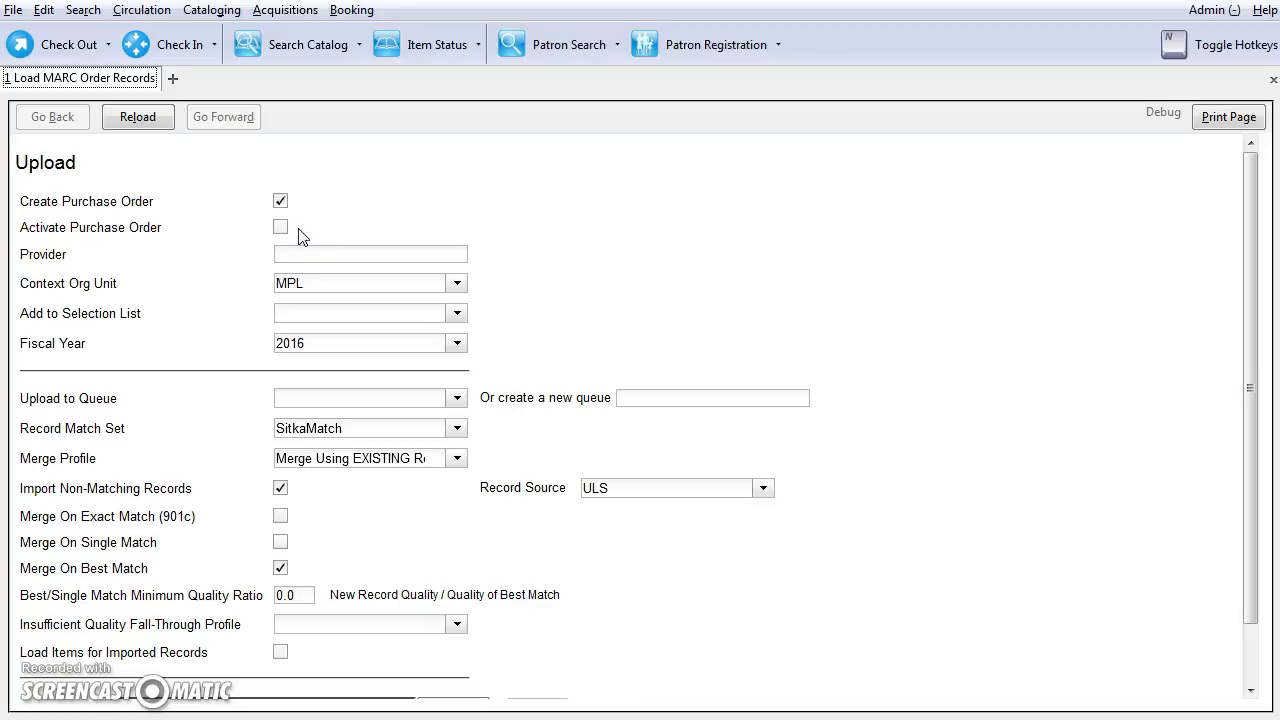
click(370, 254)
text(F)
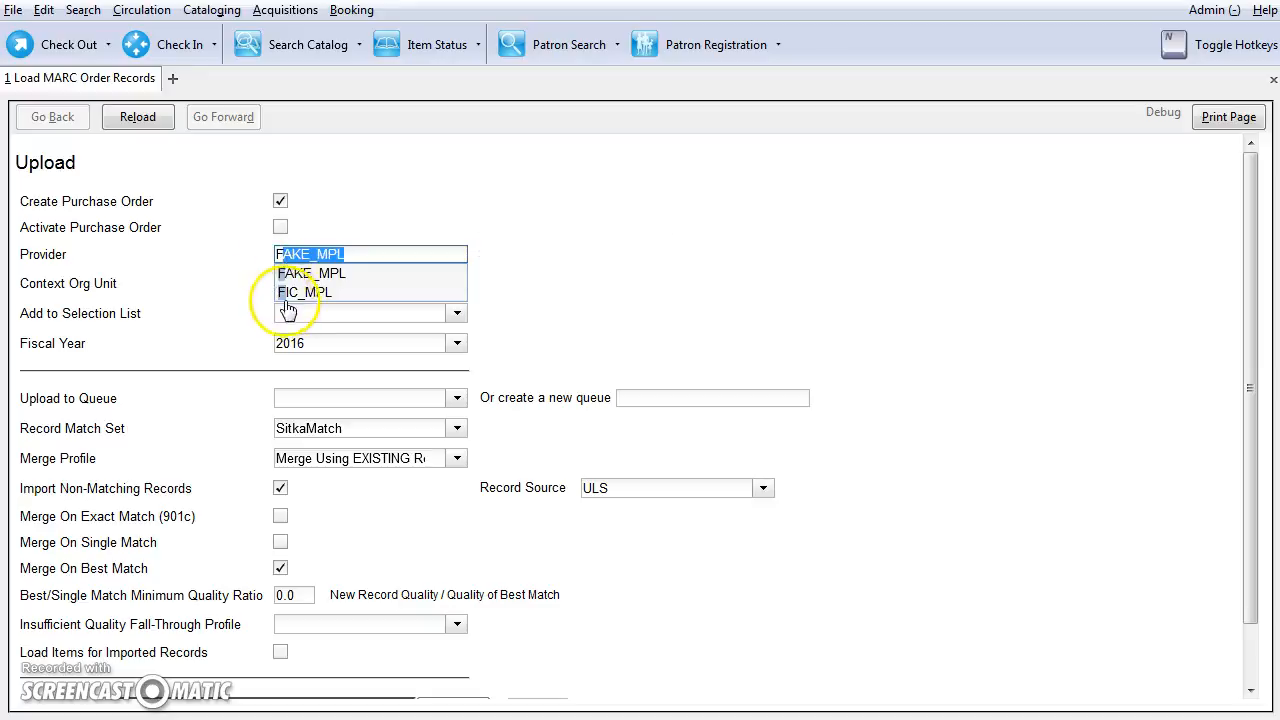
click(304, 291)
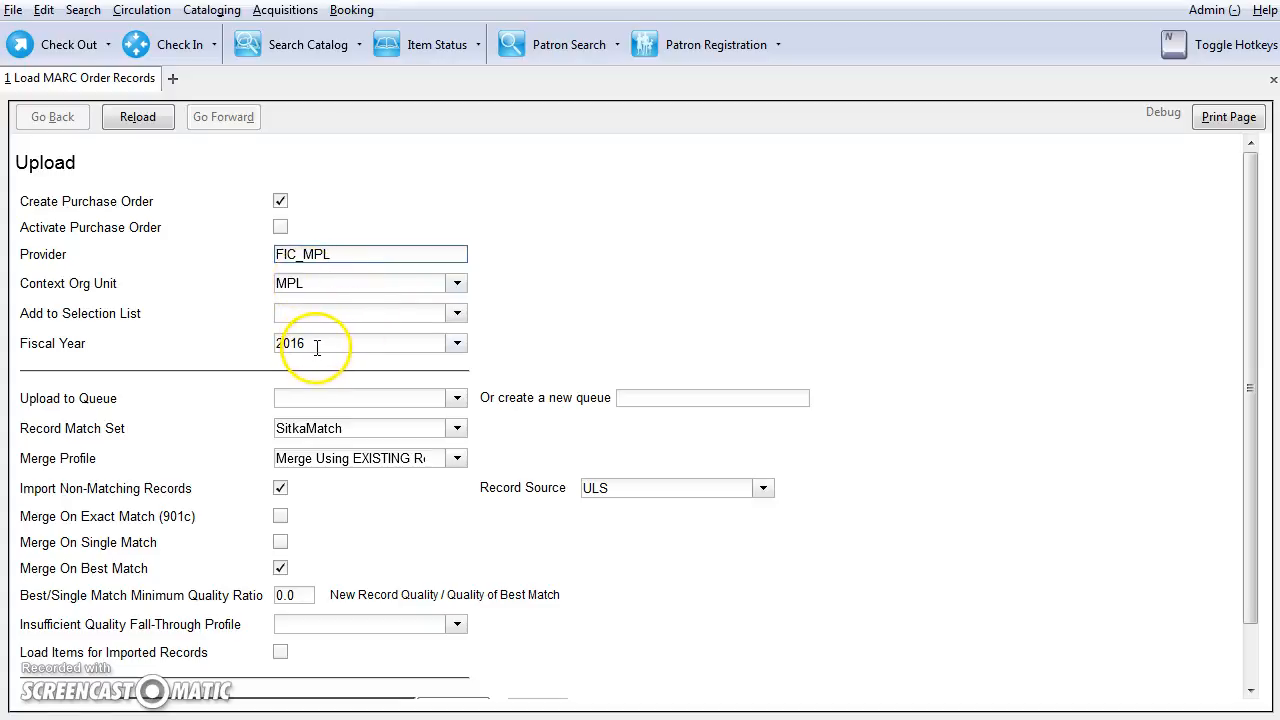
mouse_move(315, 362)
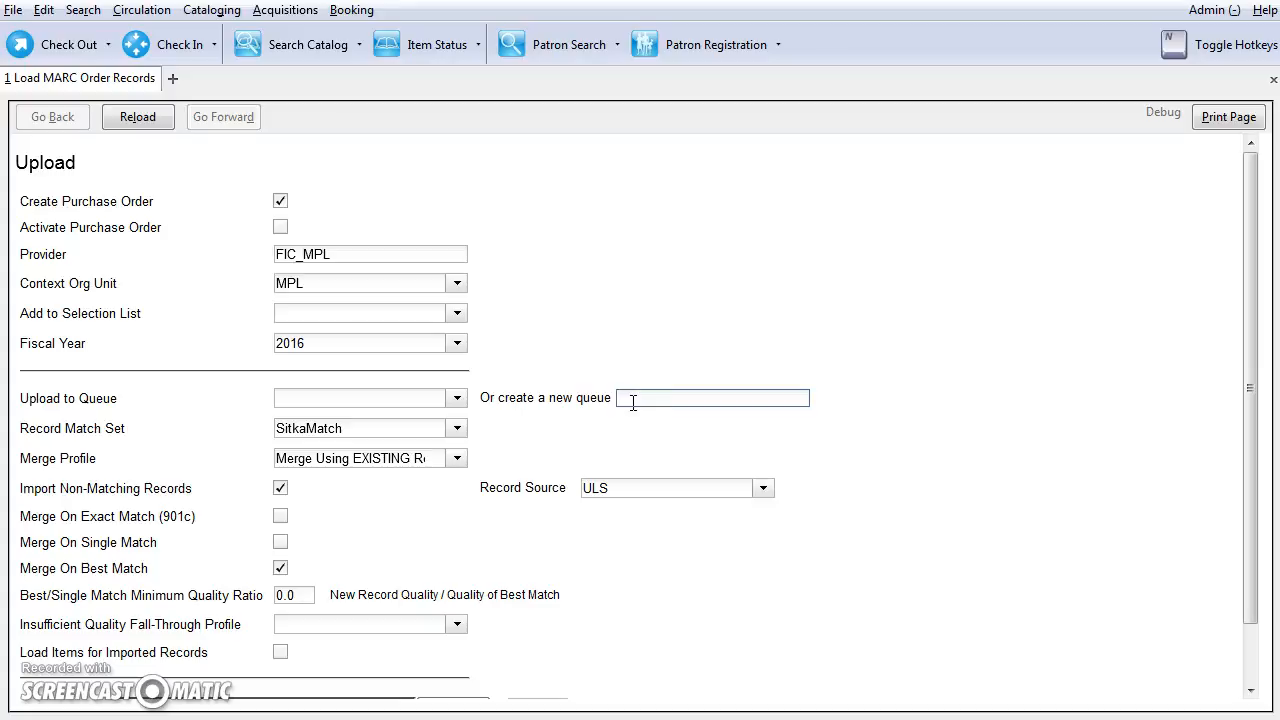
- Enter new queue 1114161, check the record sources, and scroll to the file picker
text(1114161)
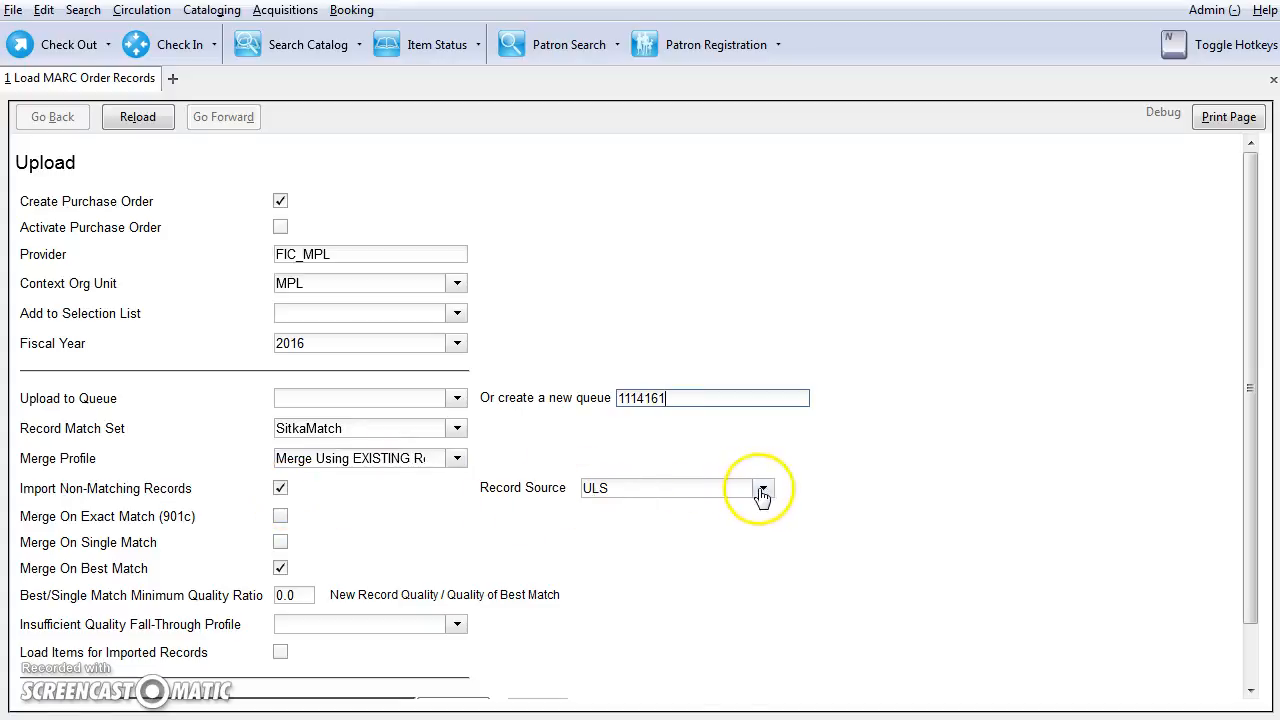
click(762, 491)
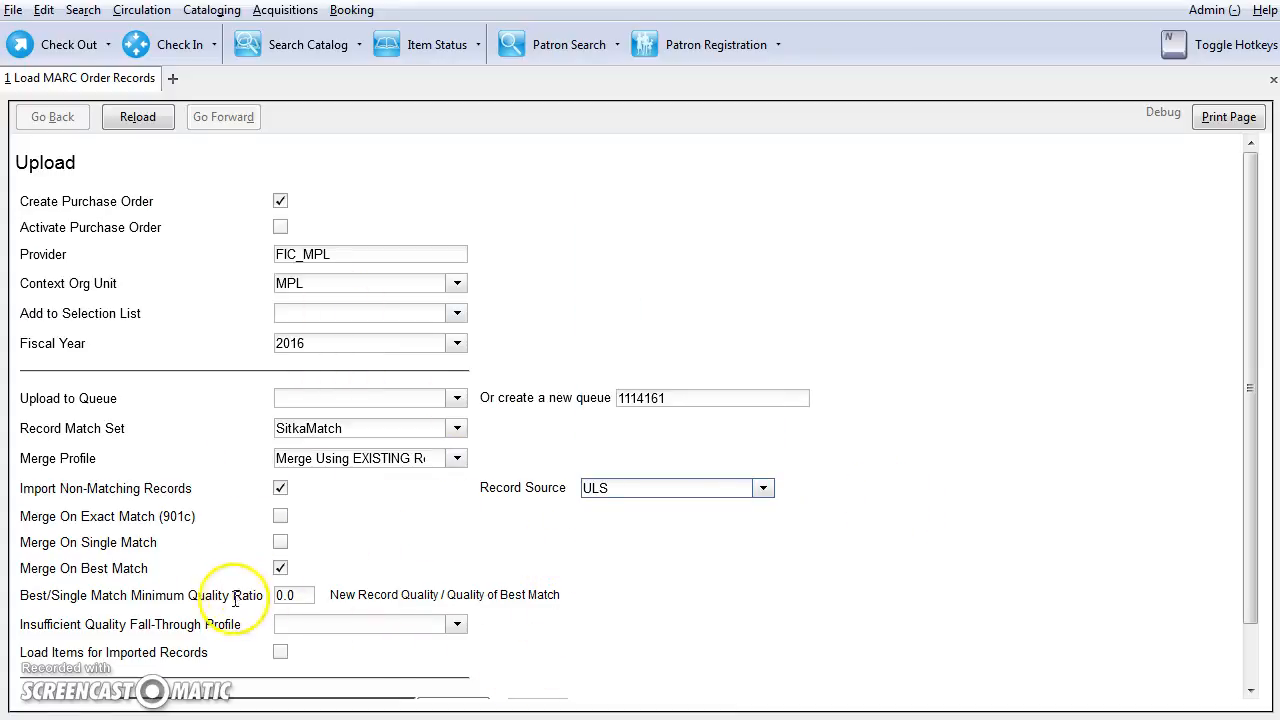
mouse_move(160, 578)
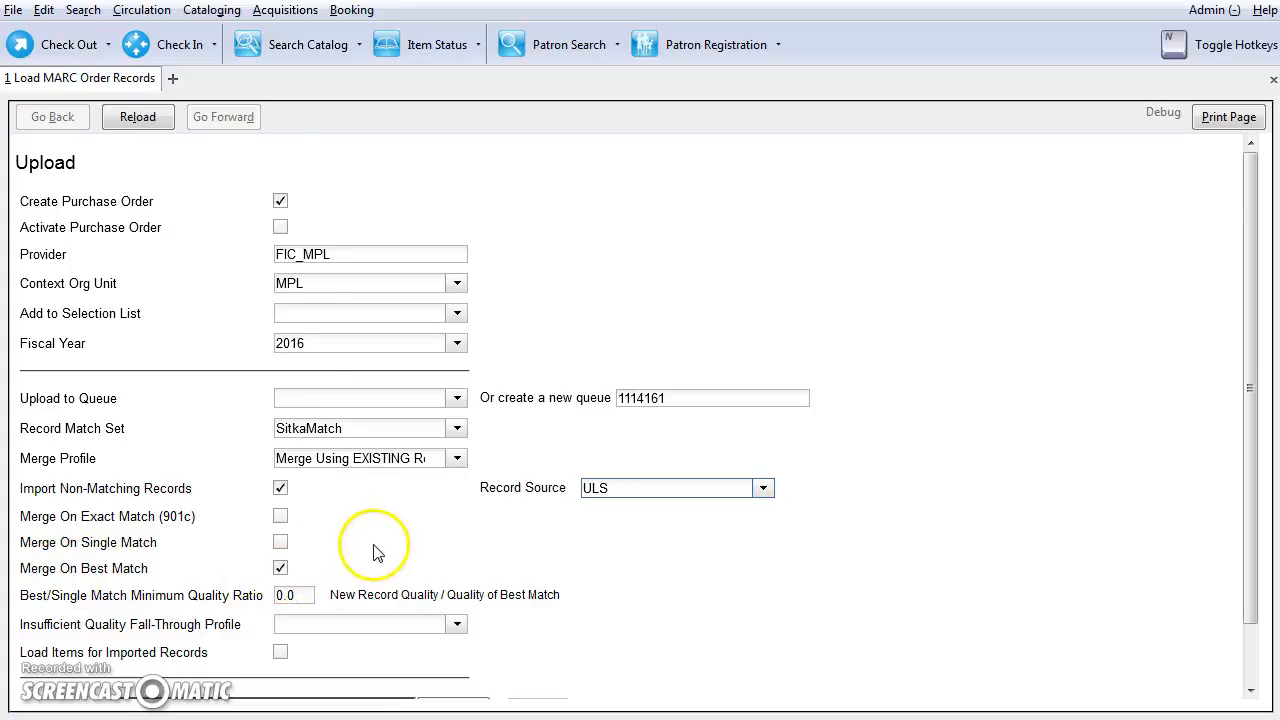
scroll(down, 3)
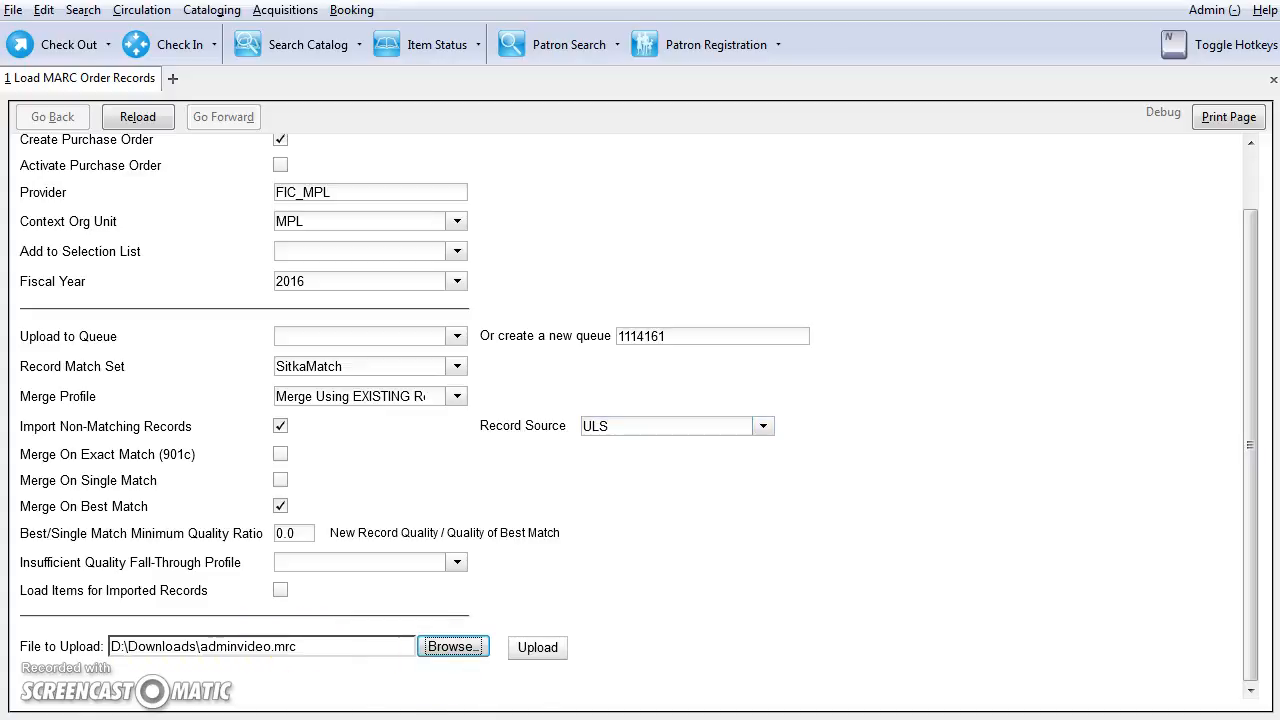
- Upload adminvideo.mrc and review the counts: 32 line items, 16 copies
click(537, 647)
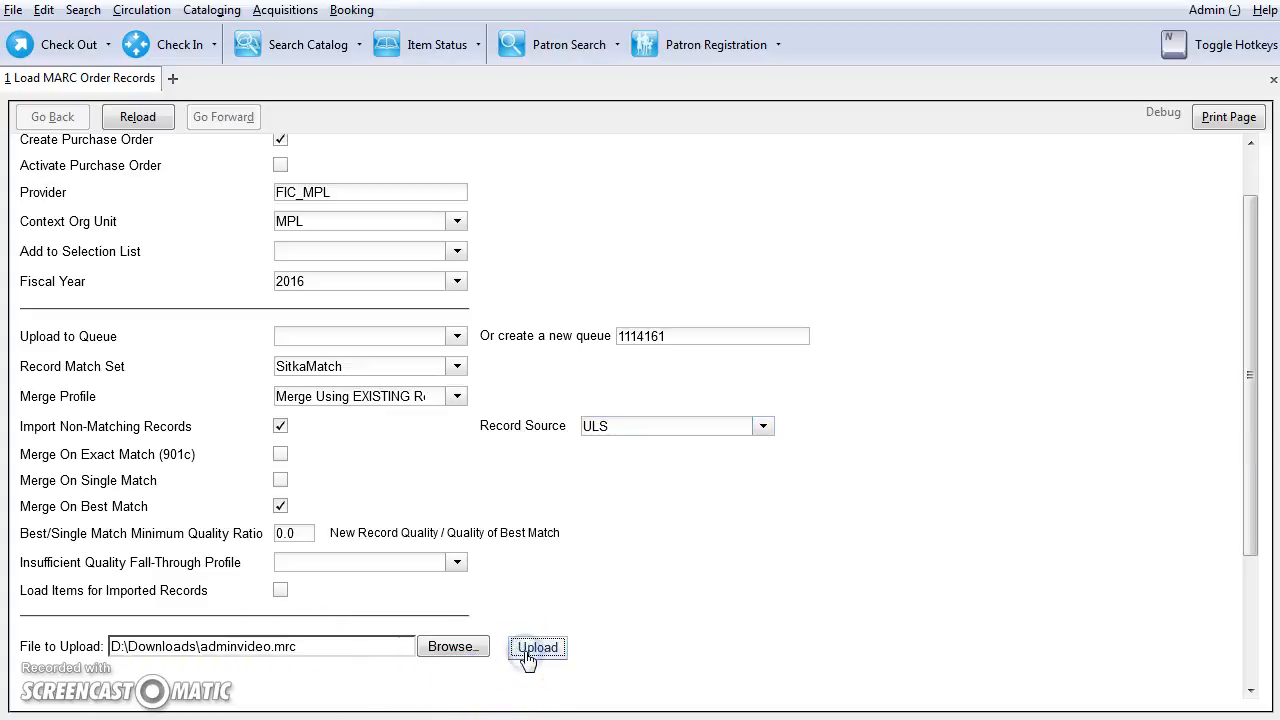
click(537, 647)
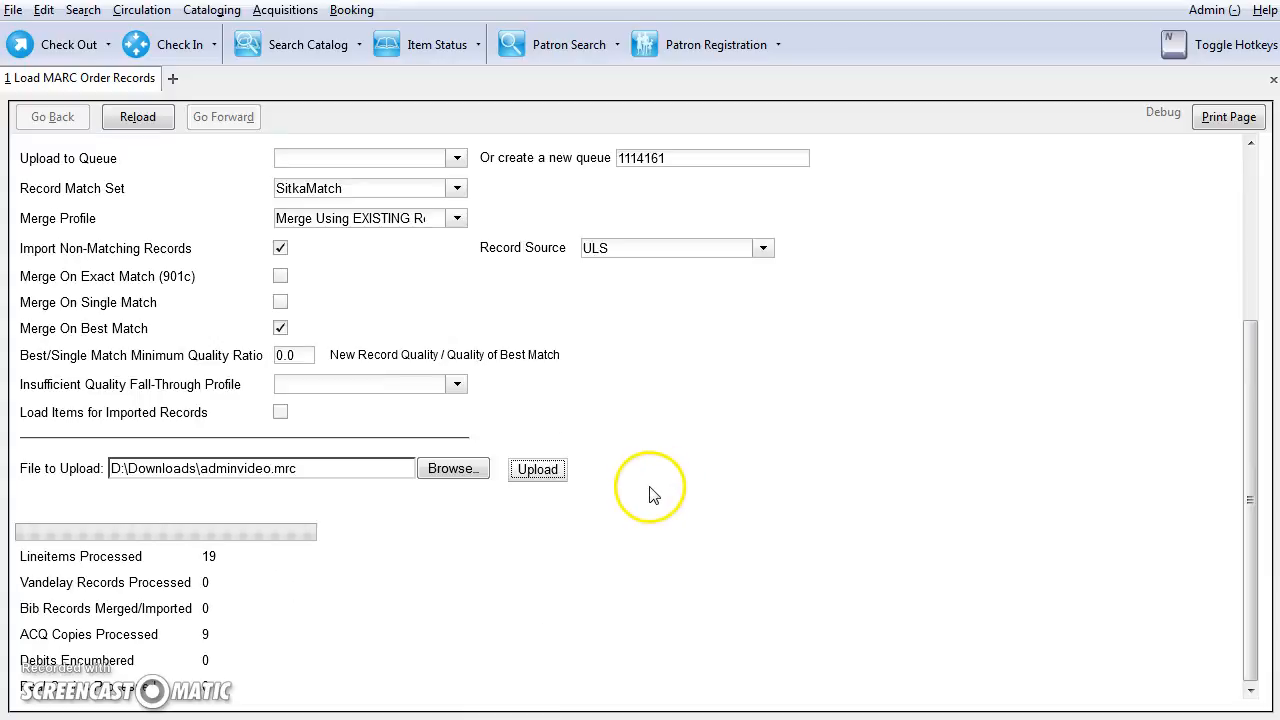
mouse_move(658, 500)
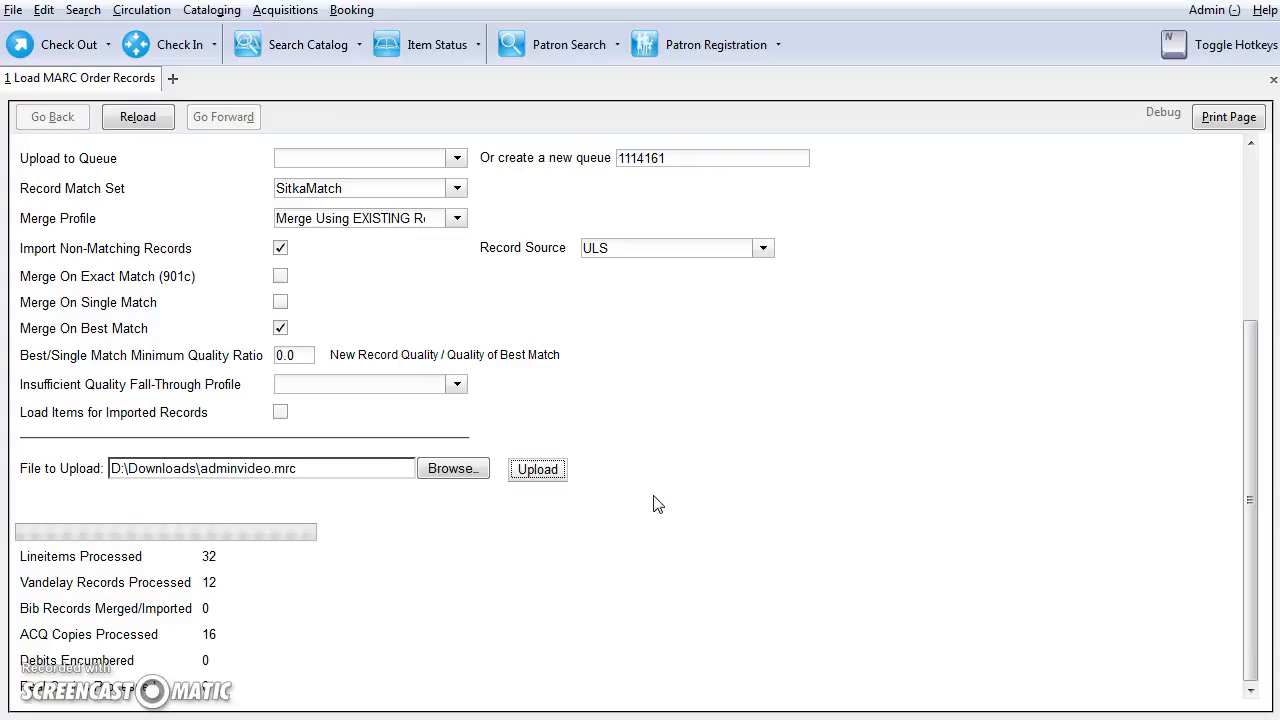
mouse_move(658, 508)
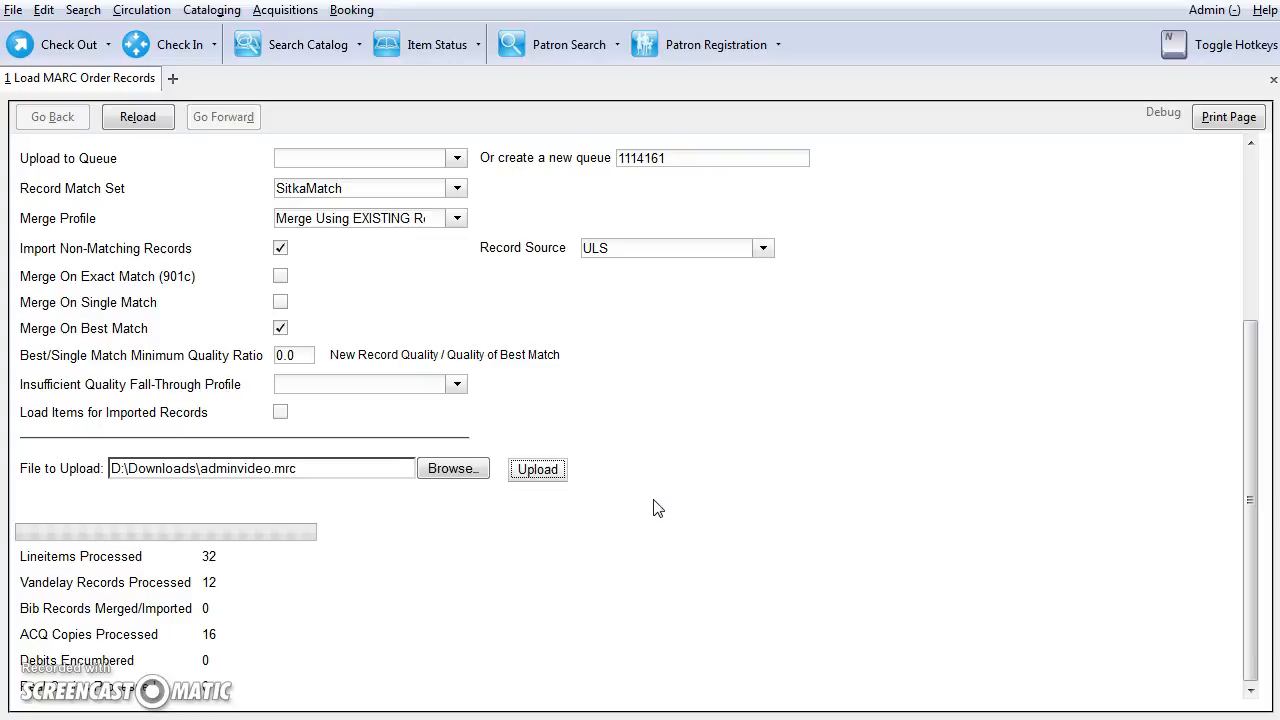
mouse_move(657, 502)
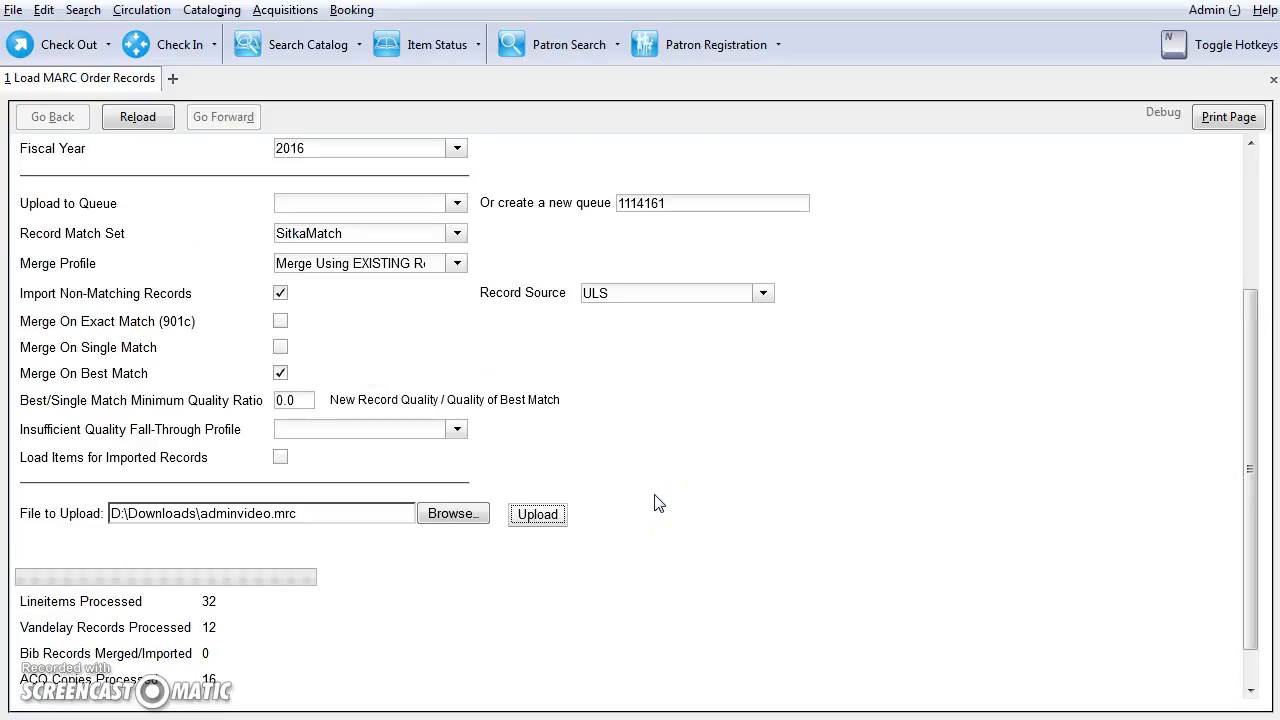
mouse_move(656, 498)
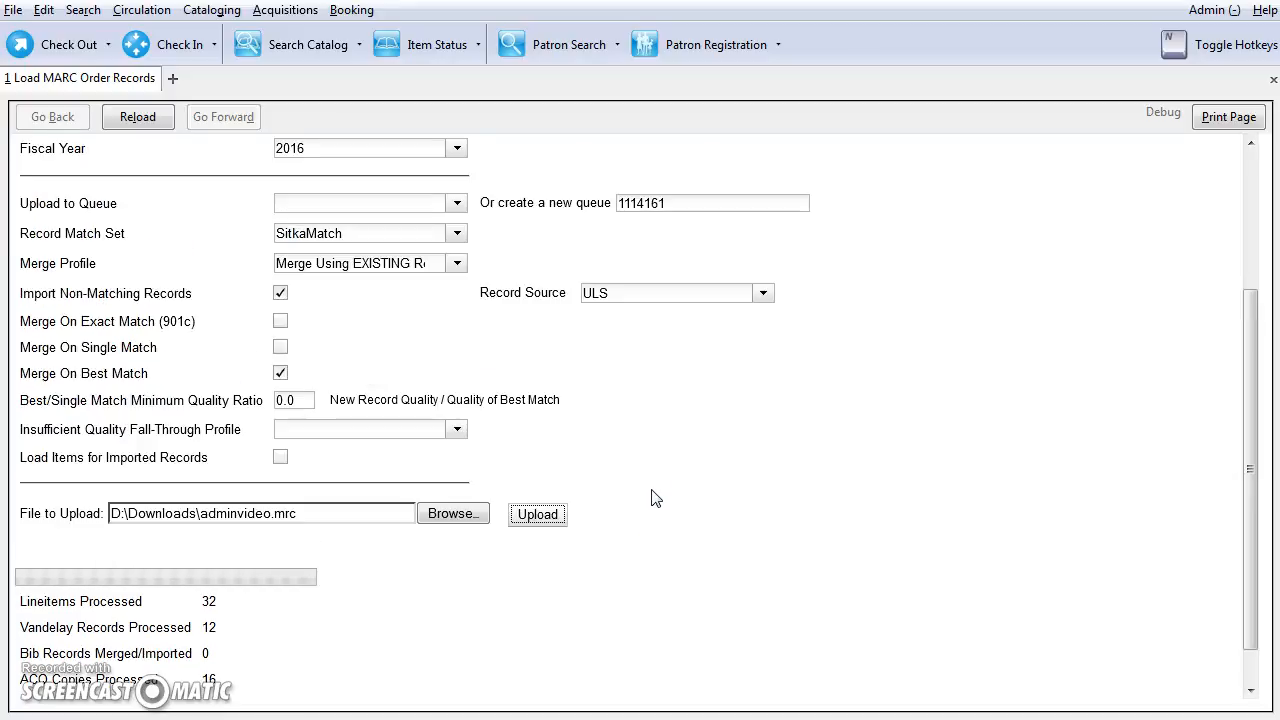
scroll(down, 3)
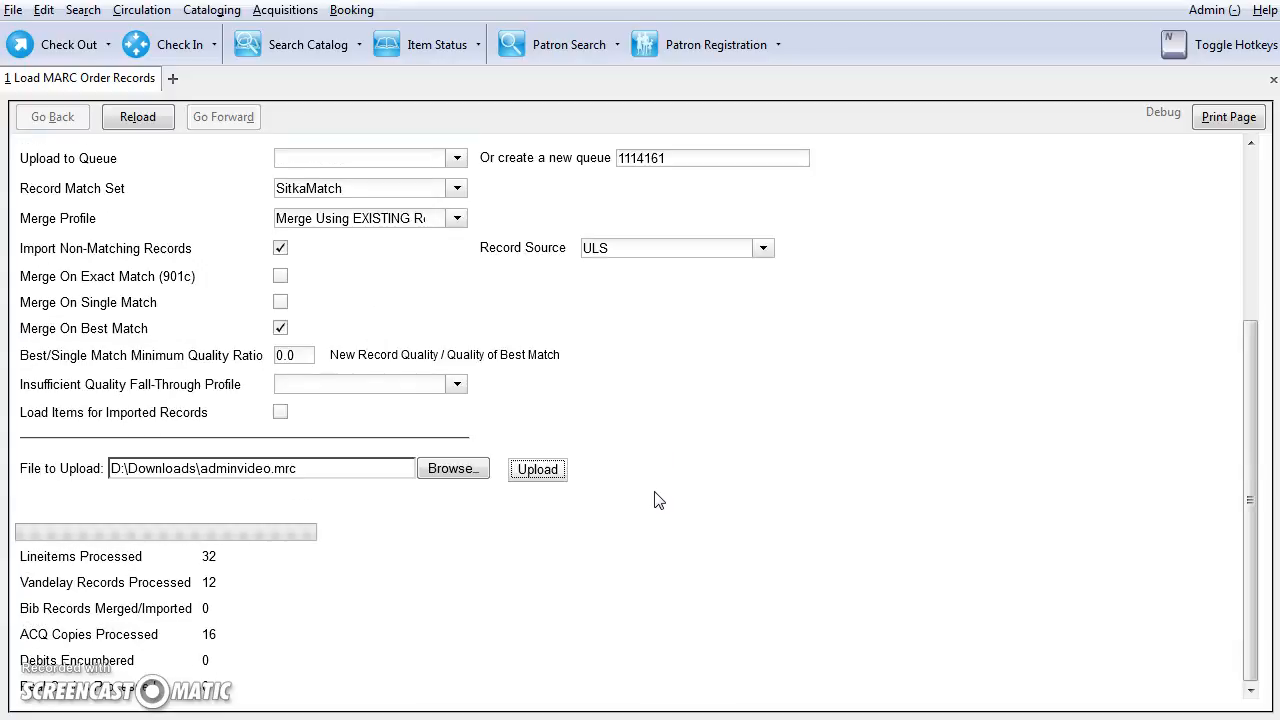
mouse_move(646, 516)
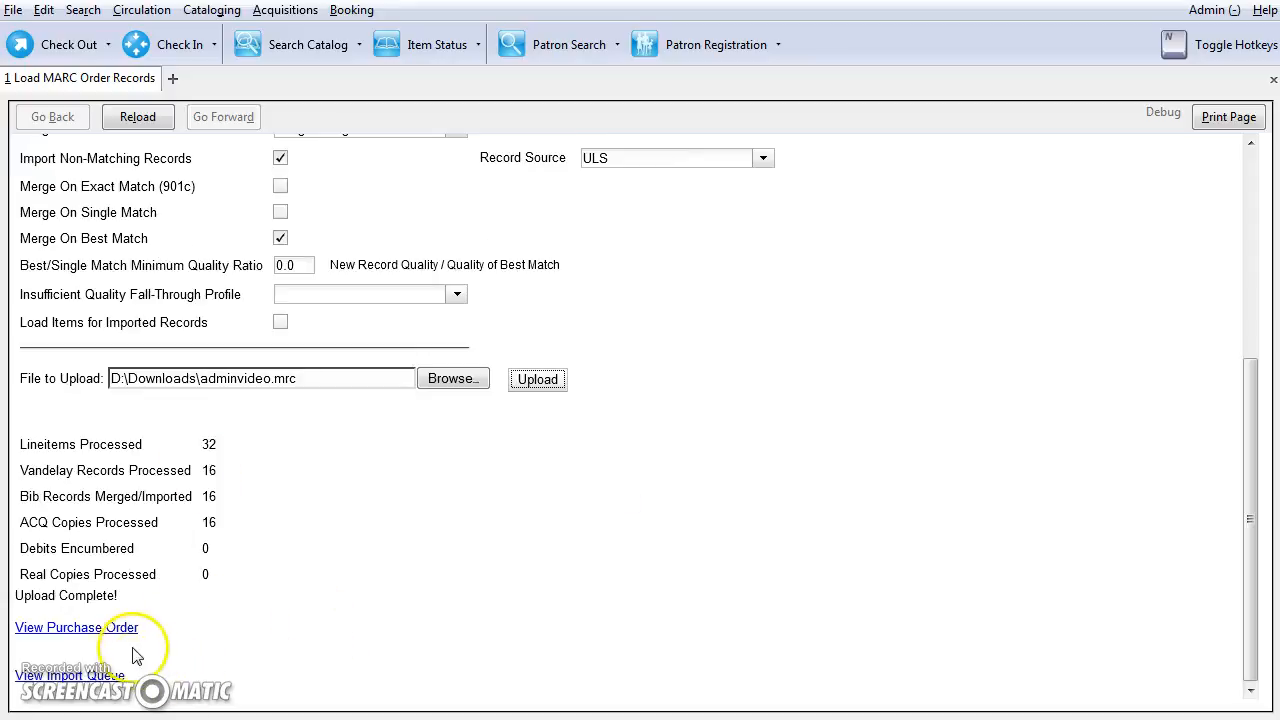
mouse_move(130, 635)
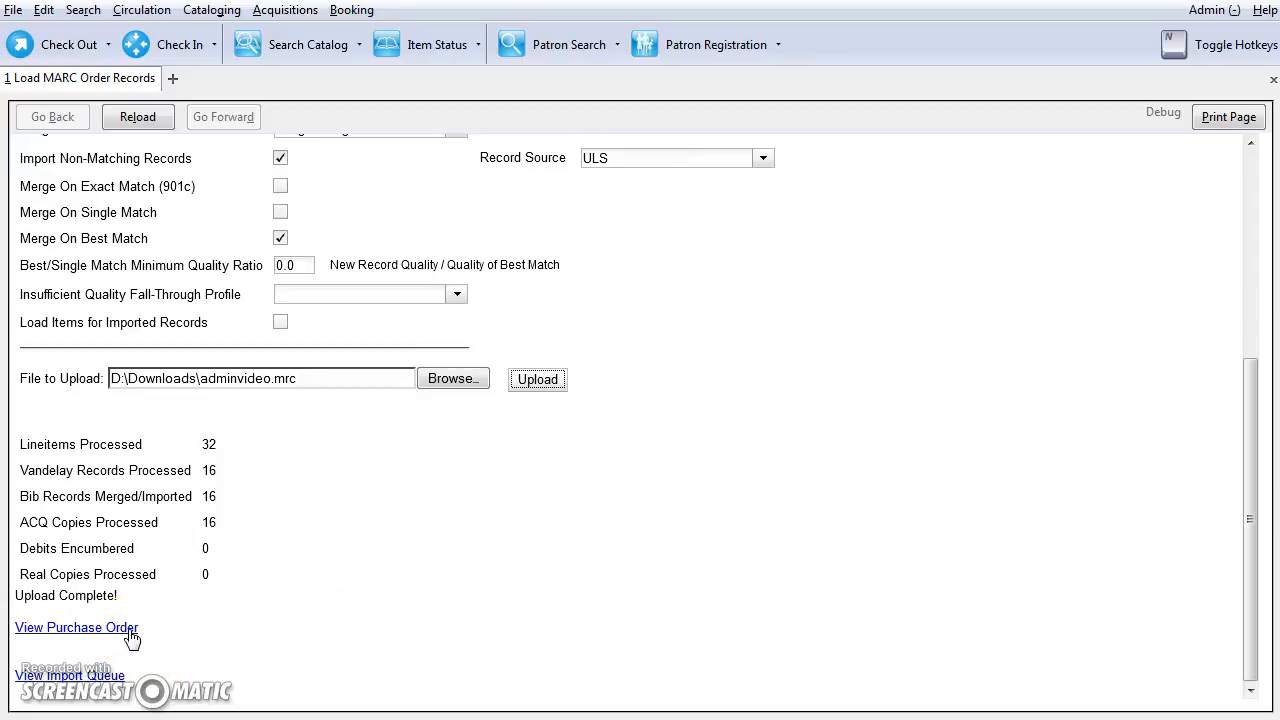
mouse_move(323, 658)
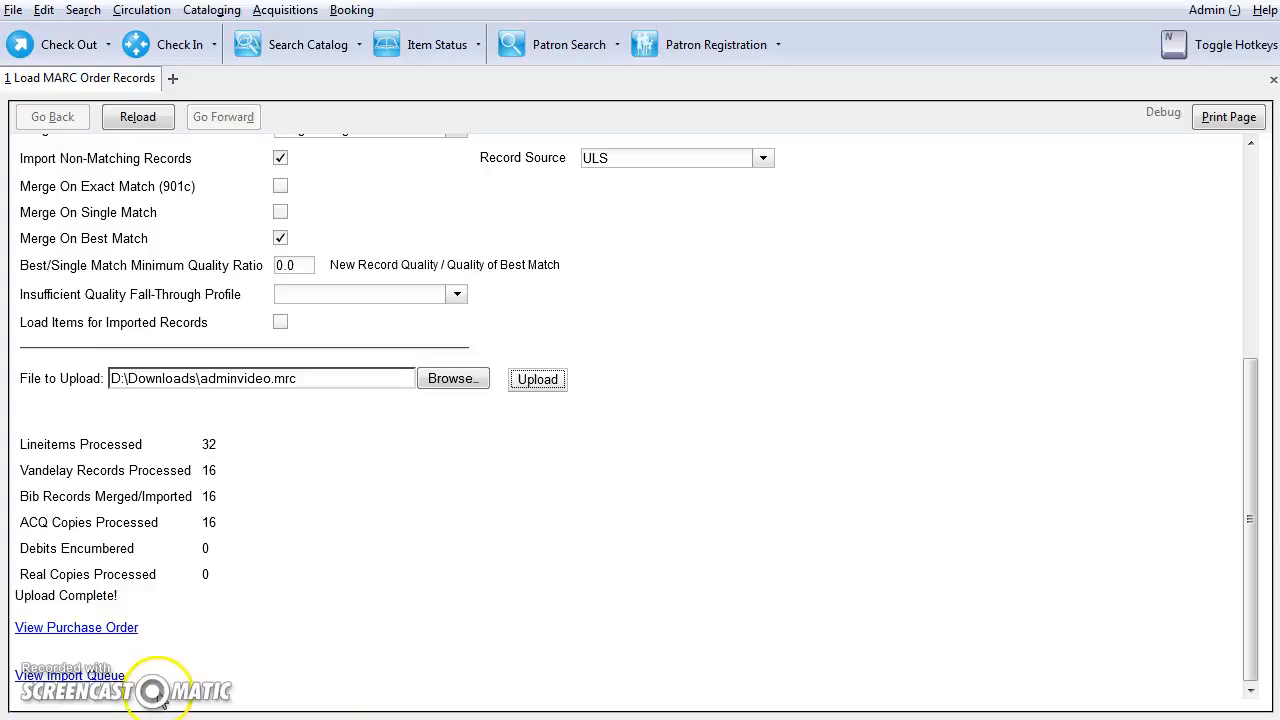
mouse_move(323, 620)
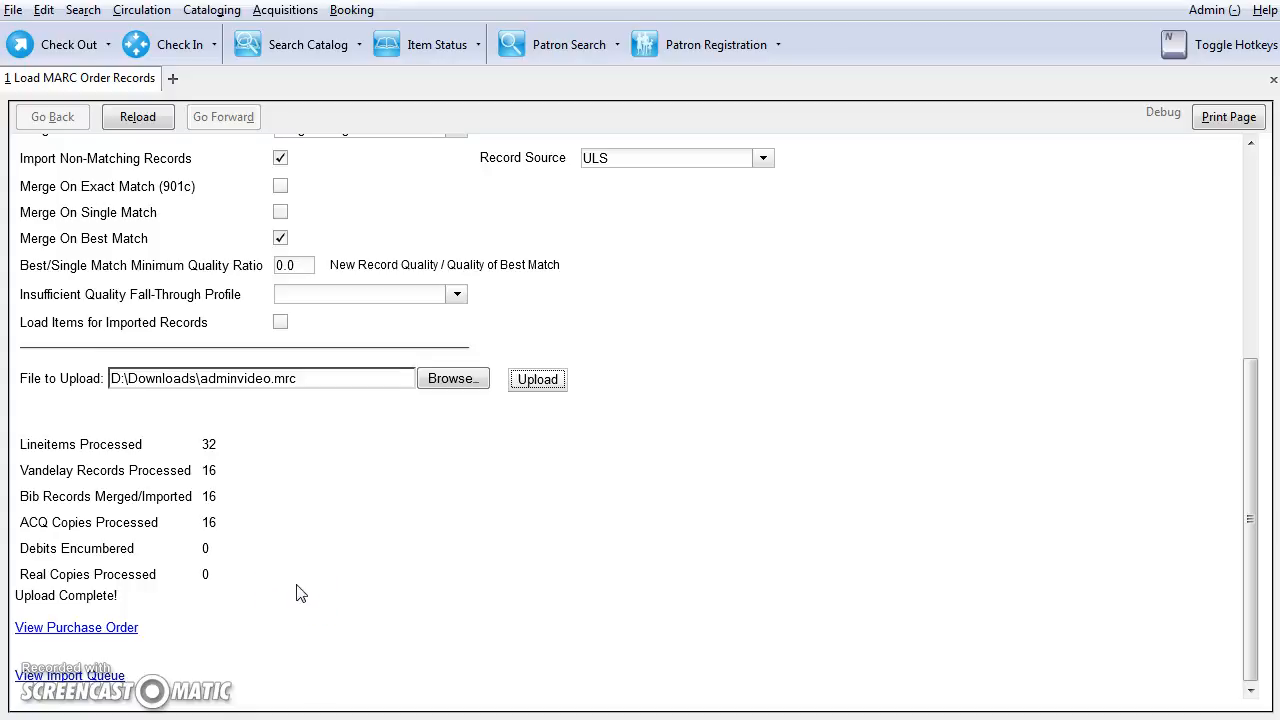
mouse_move(266, 517)
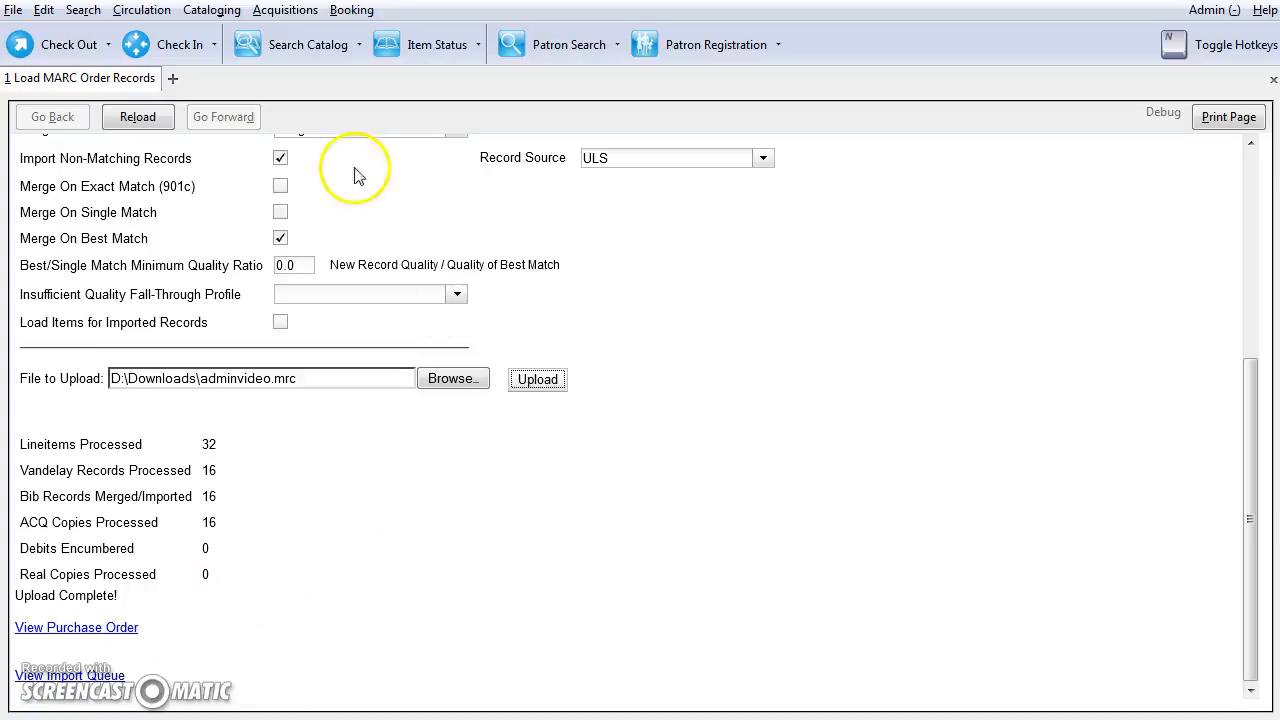
- Search Purchase Orders with PO state set to pending for MPL
click(285, 10)
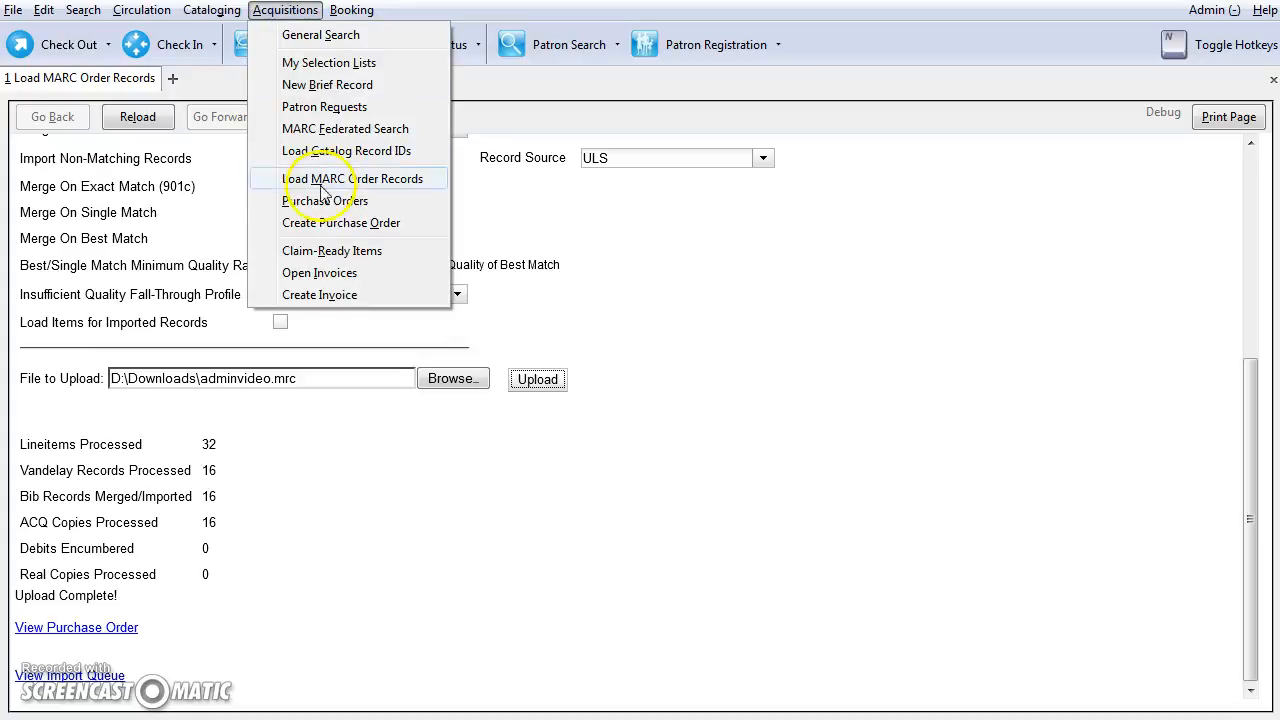
click(321, 34)
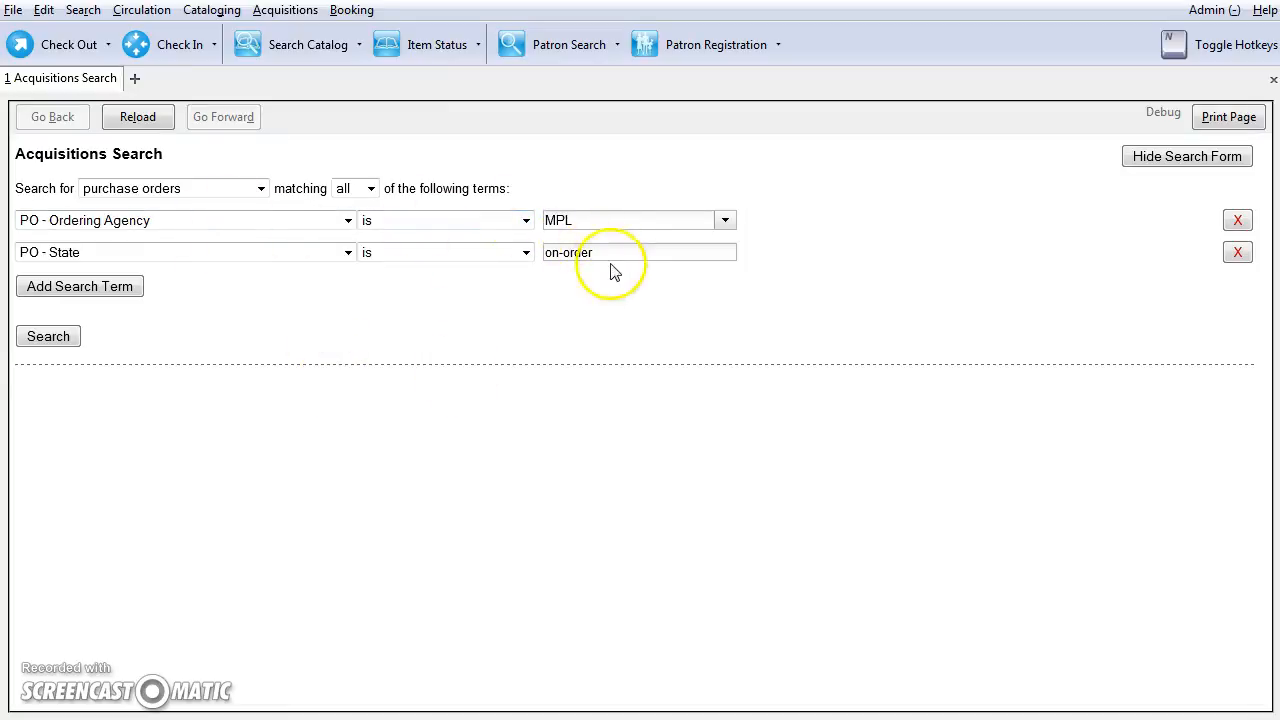
text(p)
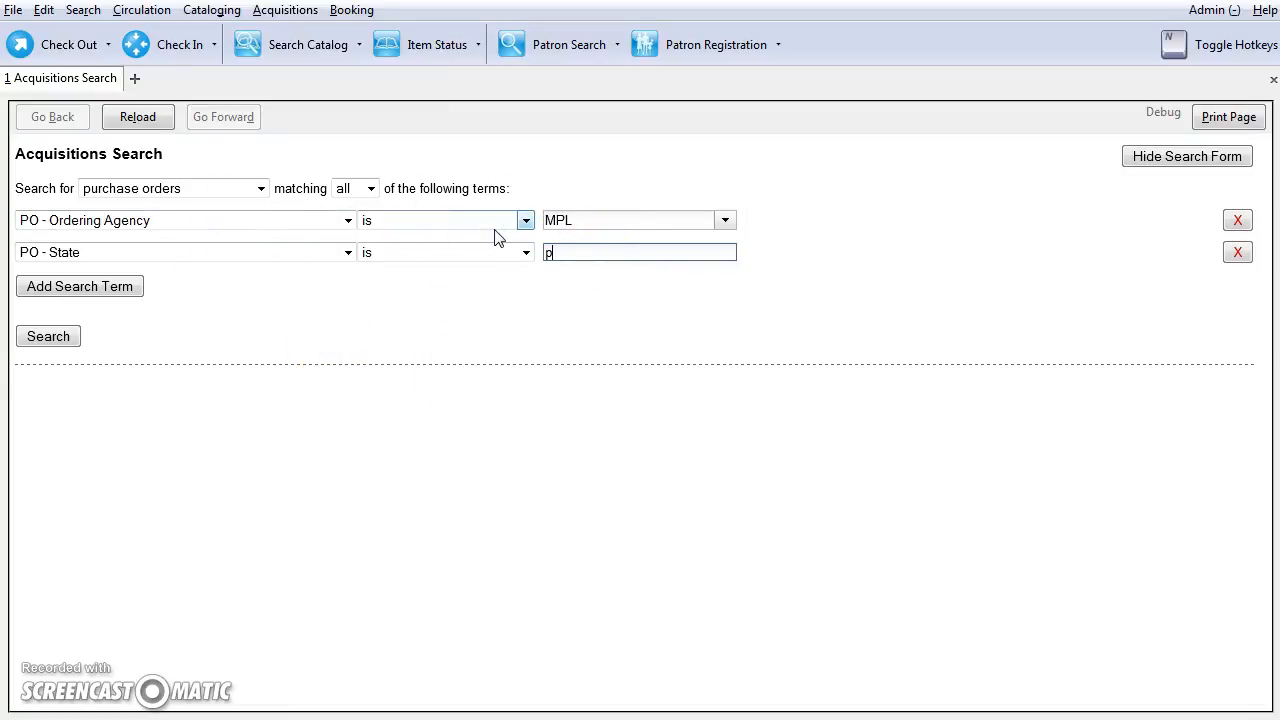
text(ending)
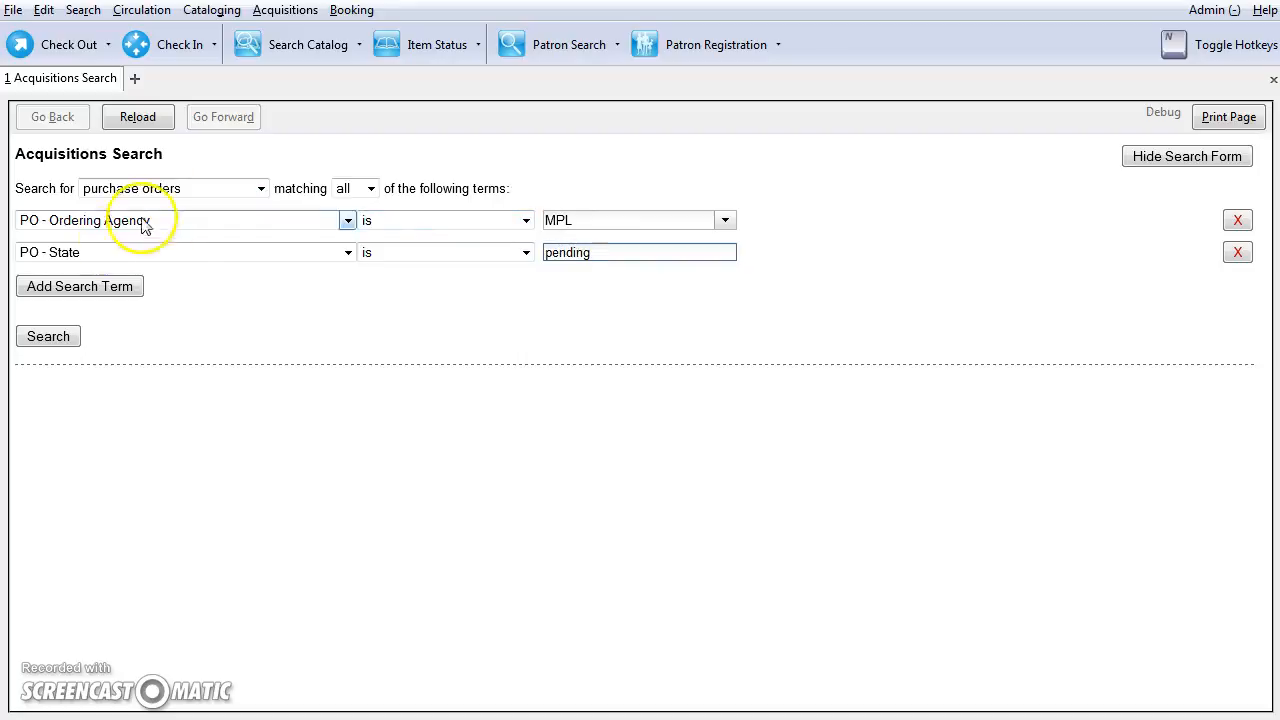
click(1186, 156)
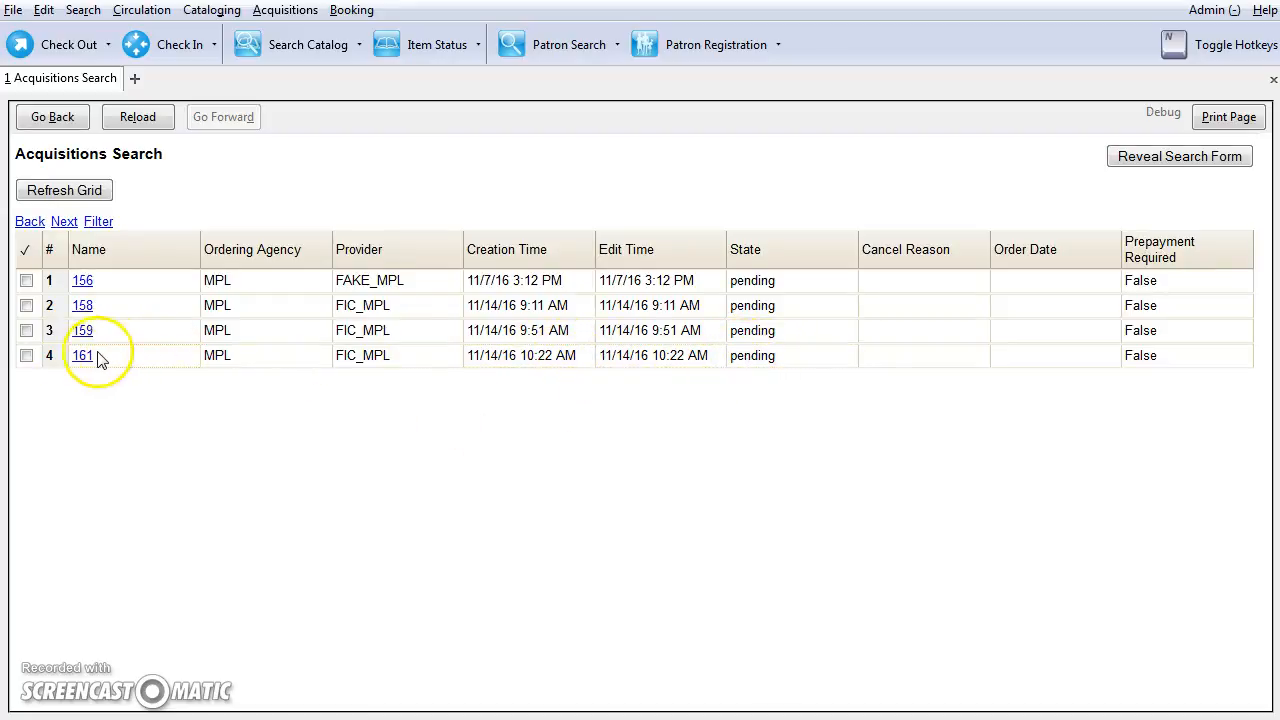
- Open purchase order 161 and scroll through its 16 line items
click(82, 355)
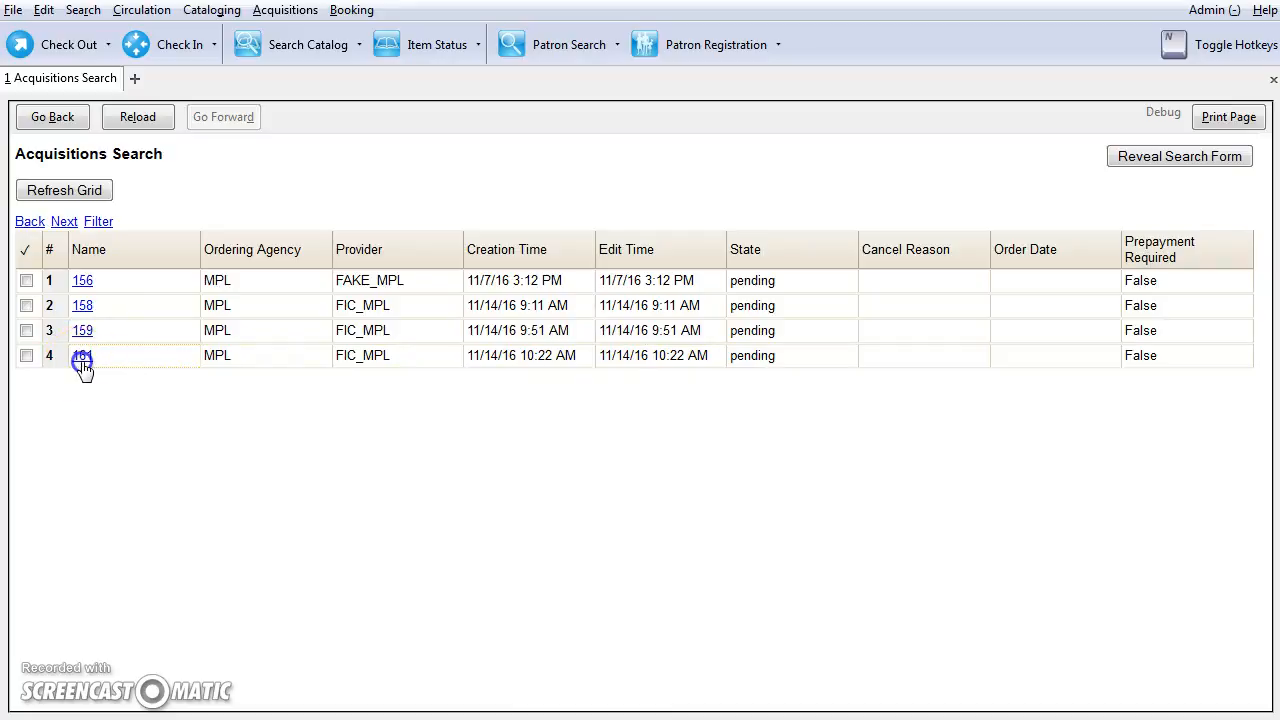
click(82, 355)
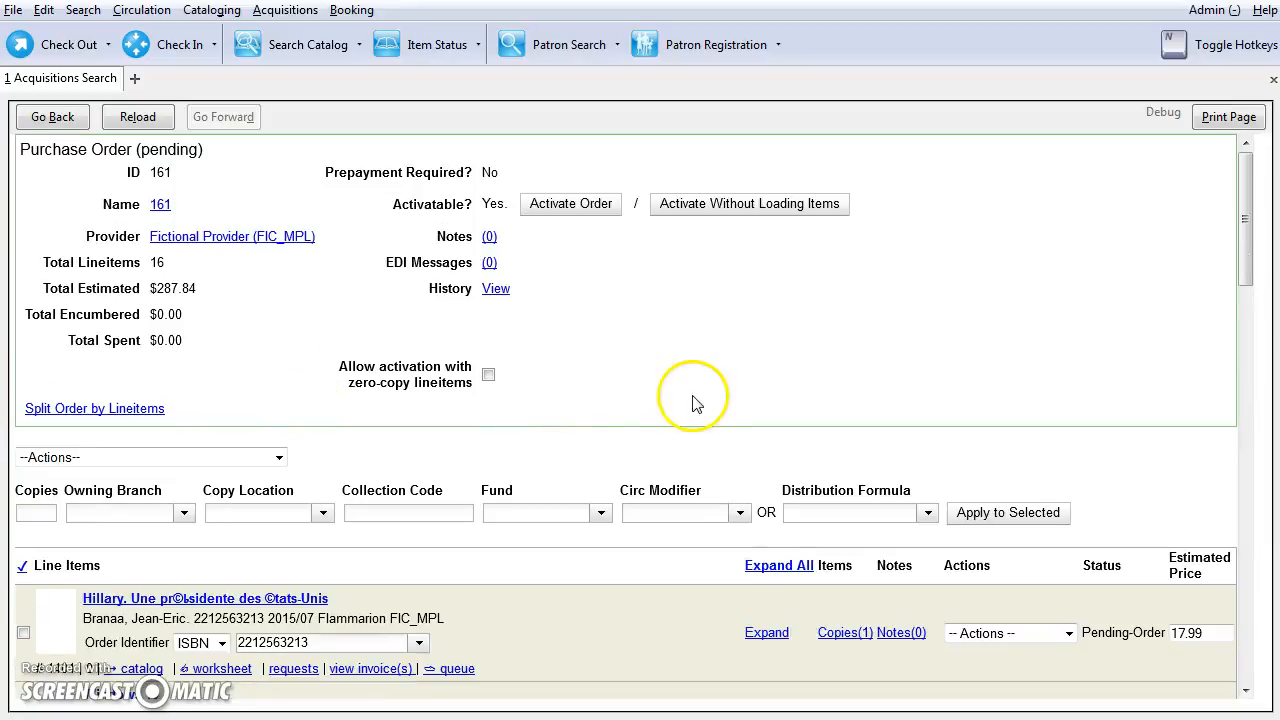
mouse_move(670, 405)
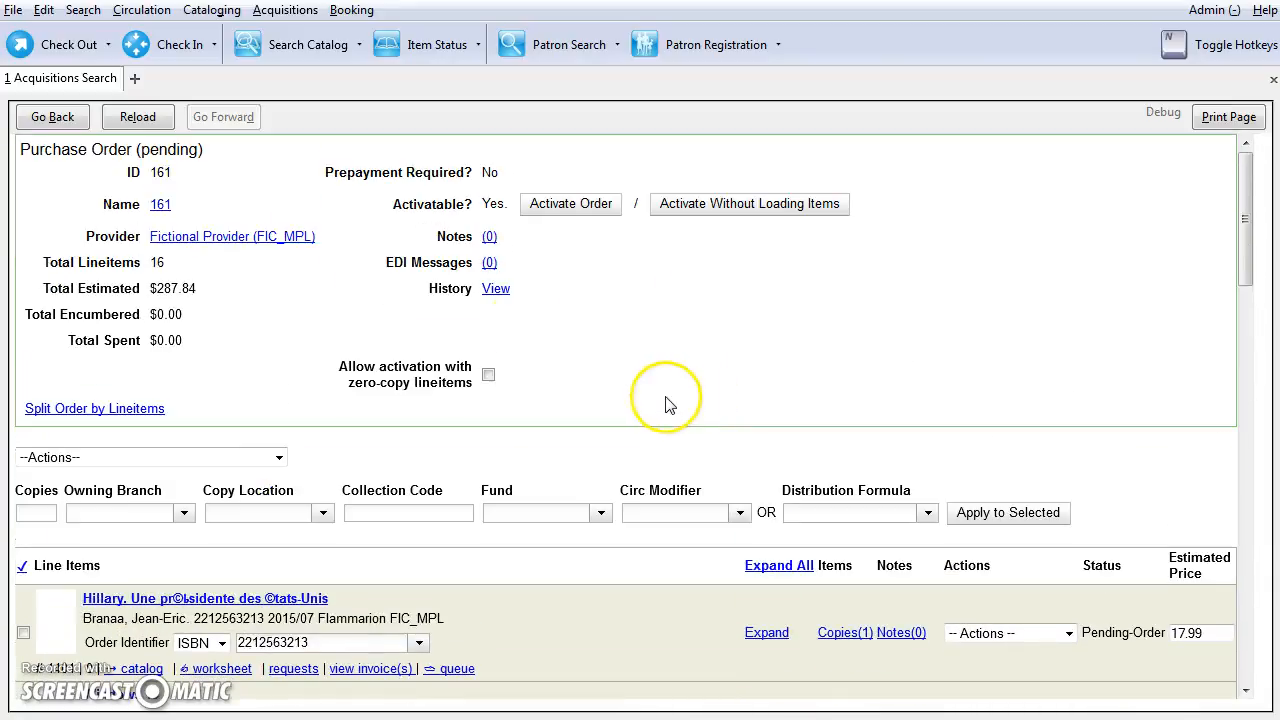
scroll(down, 3)
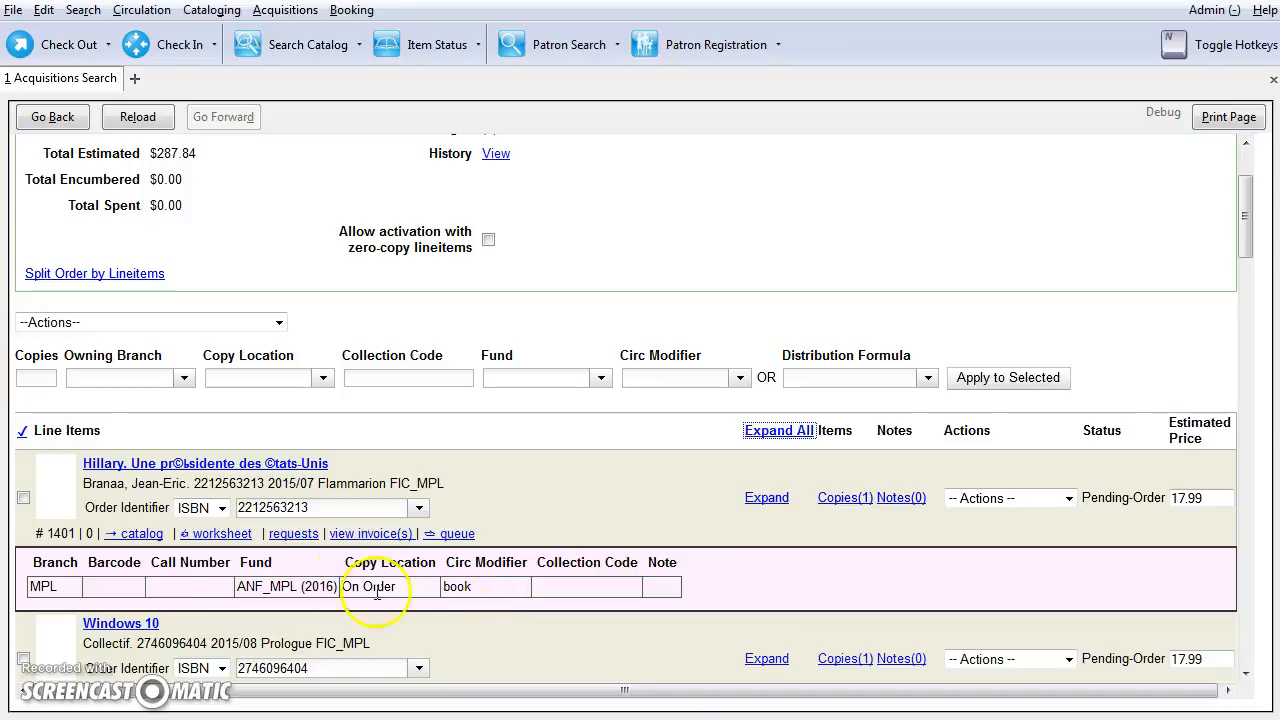
mouse_move(1007, 543)
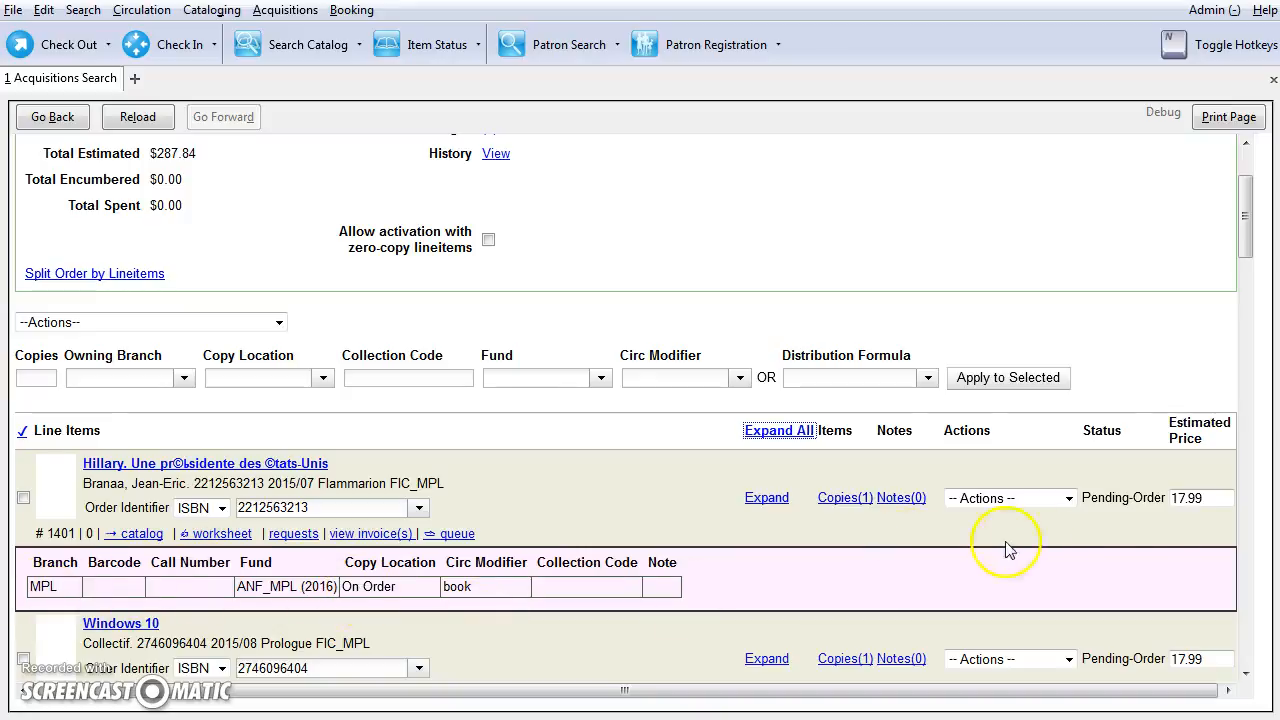
scroll(down, 3)
text(MPL1114a)
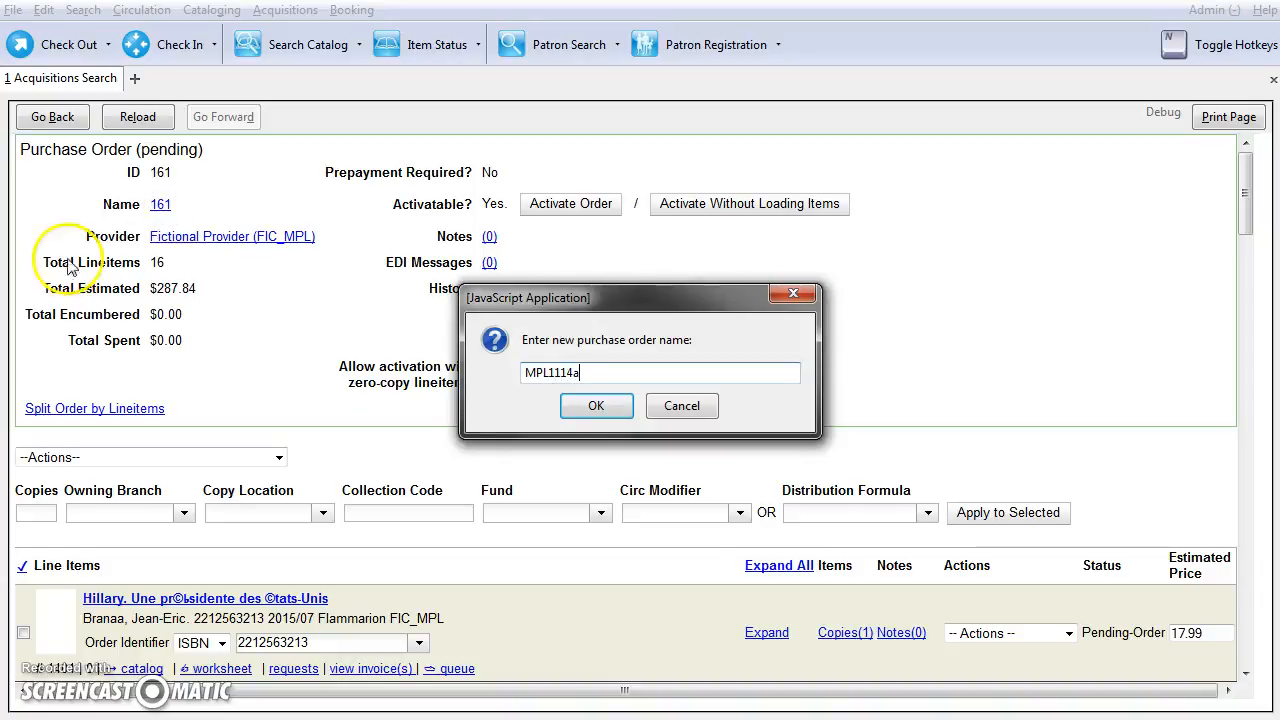
- Confirm MPL1114a as purchase order 161's new name
click(596, 405)
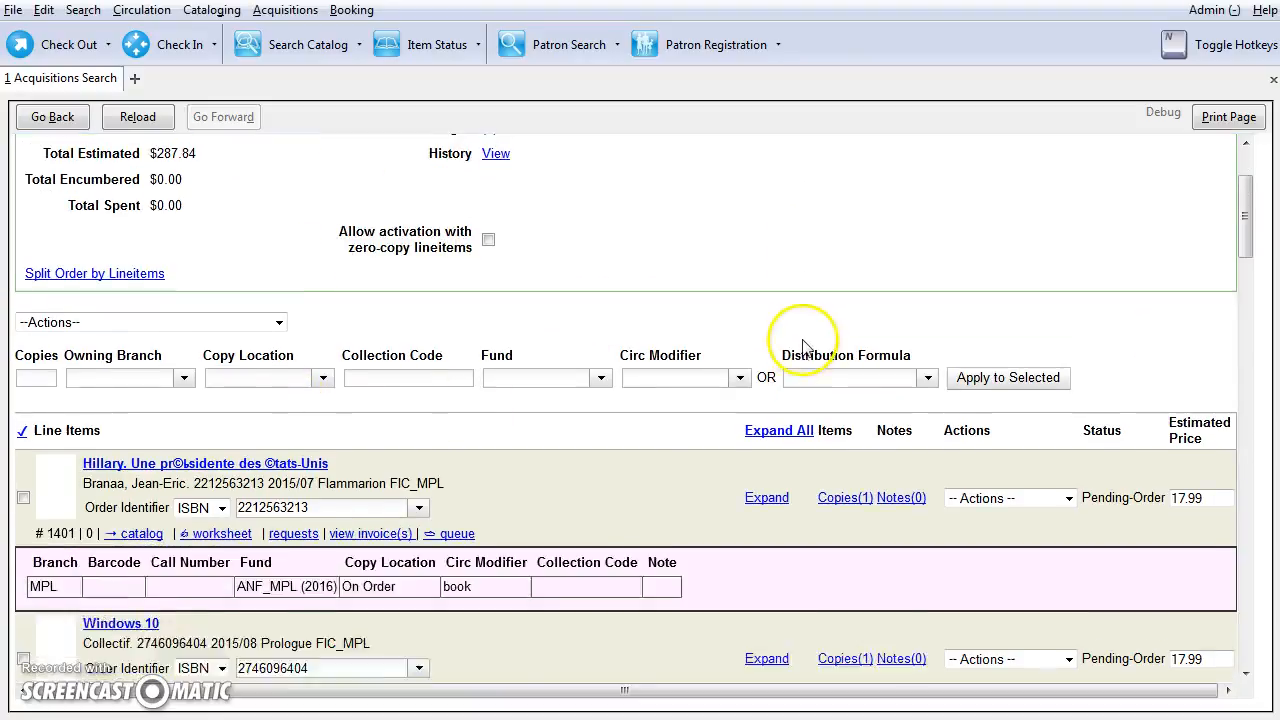
scroll(down, 3)
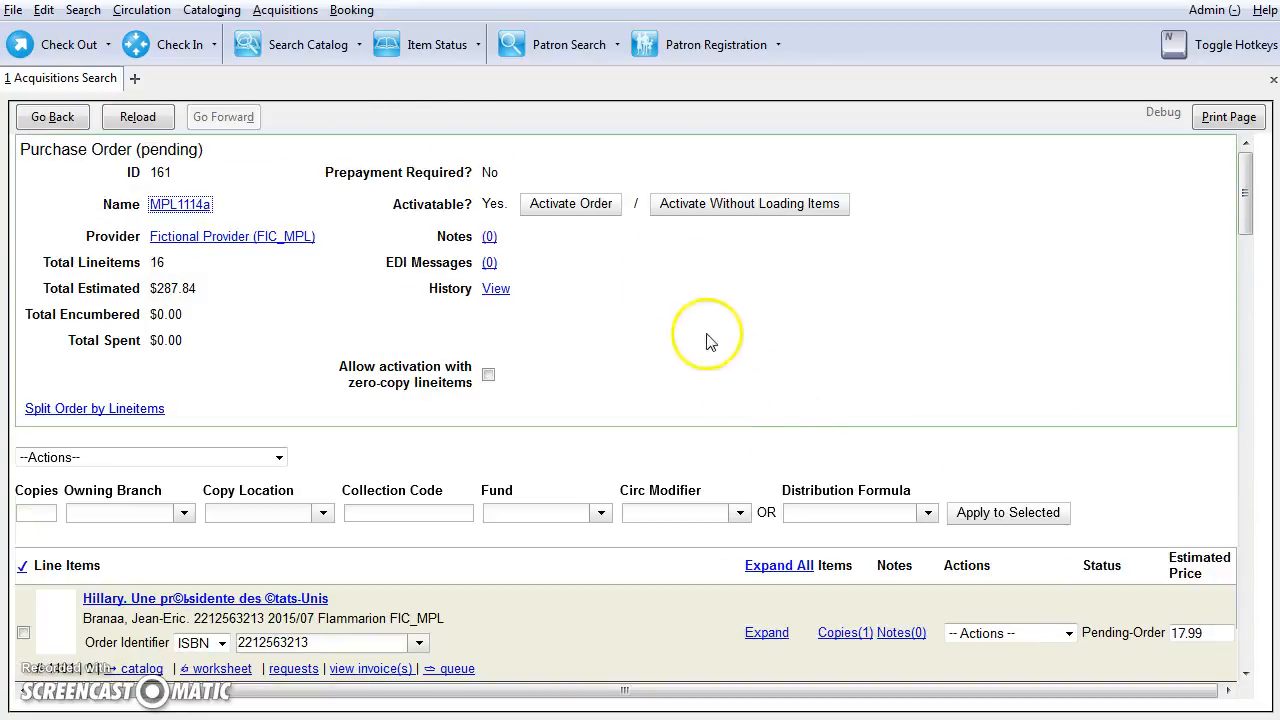
mouse_move(571, 204)
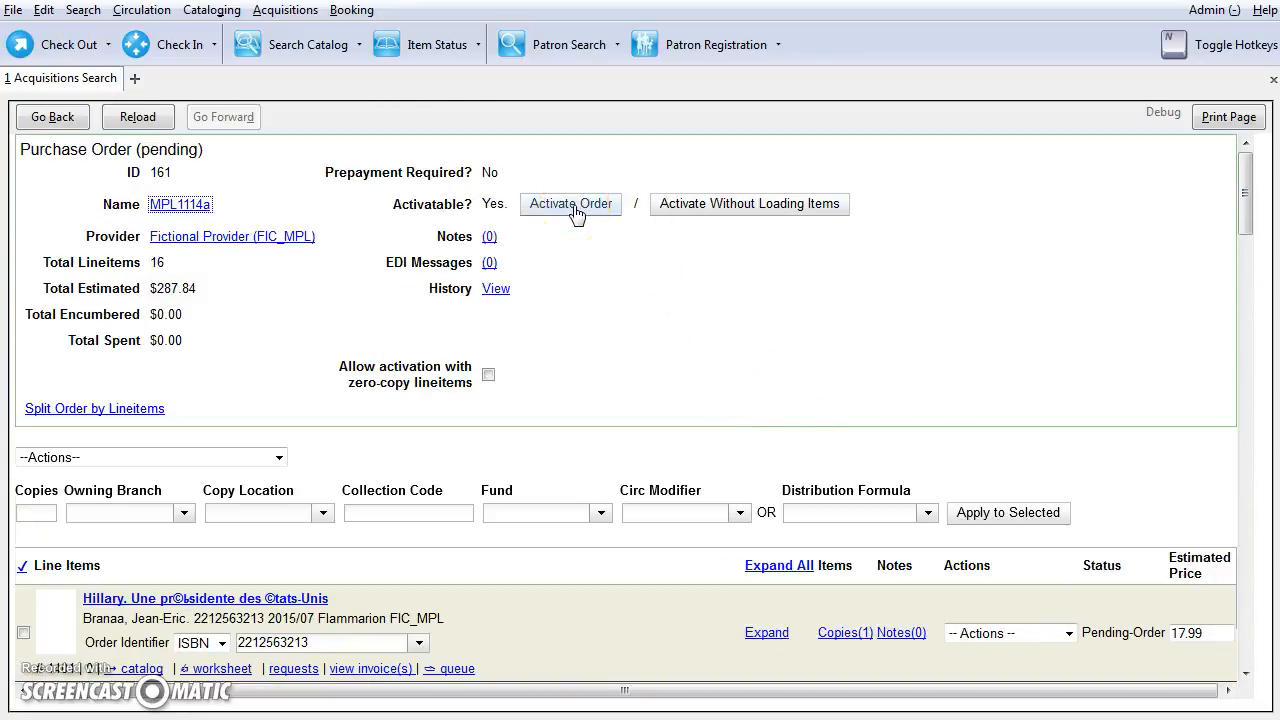
- Activate order MPL1114a, encumbering $287.84 across 16 line items
click(571, 203)
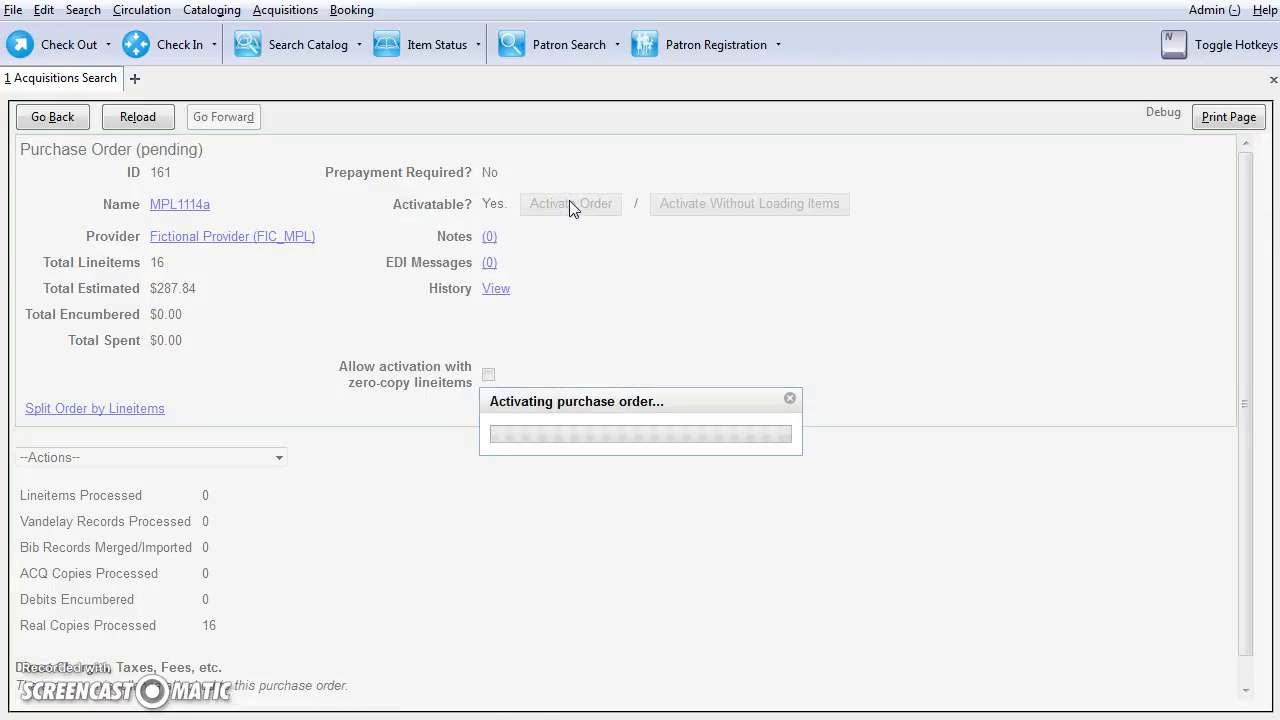
click(570, 203)
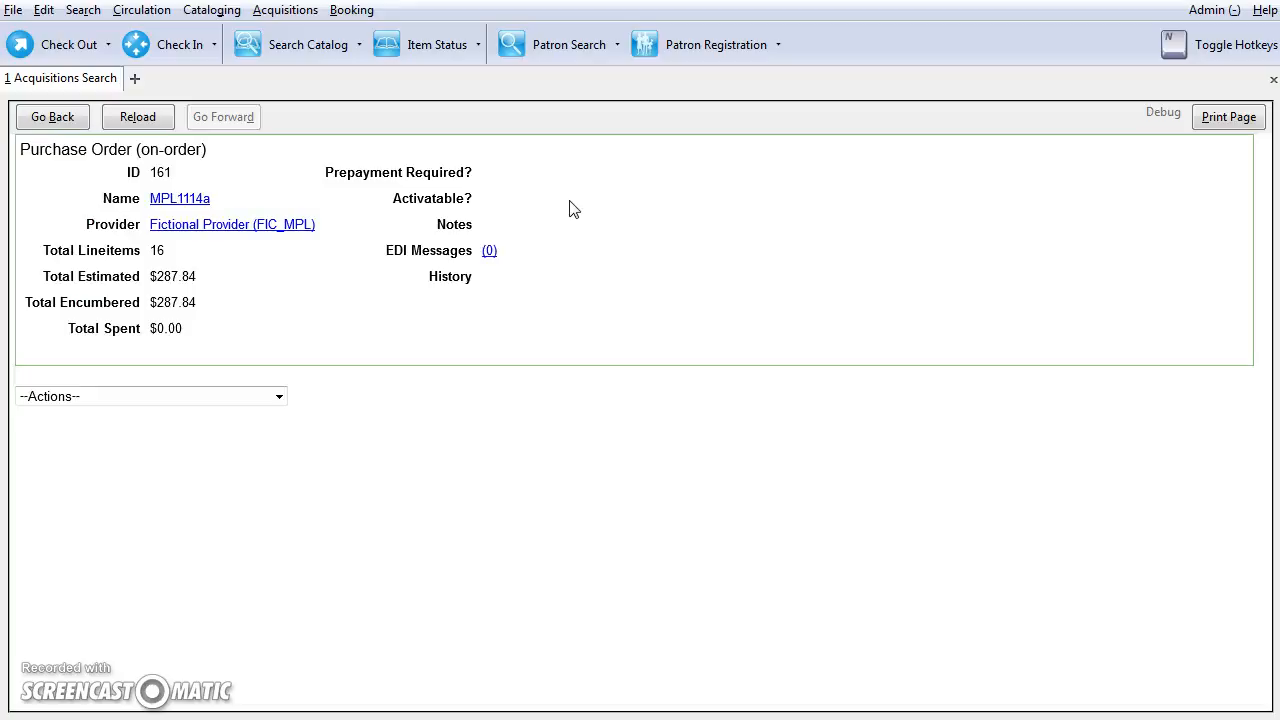